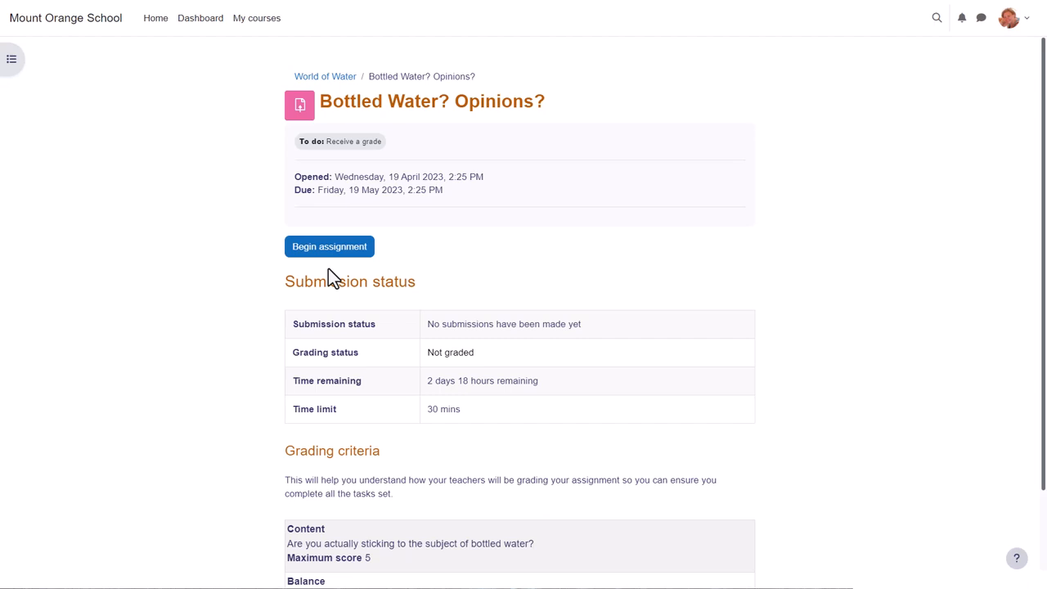
Step: Ask to begin the timed 'Bottled Water? Opinions?' assignment, raising its 30-minute confirmation
click(329, 246)
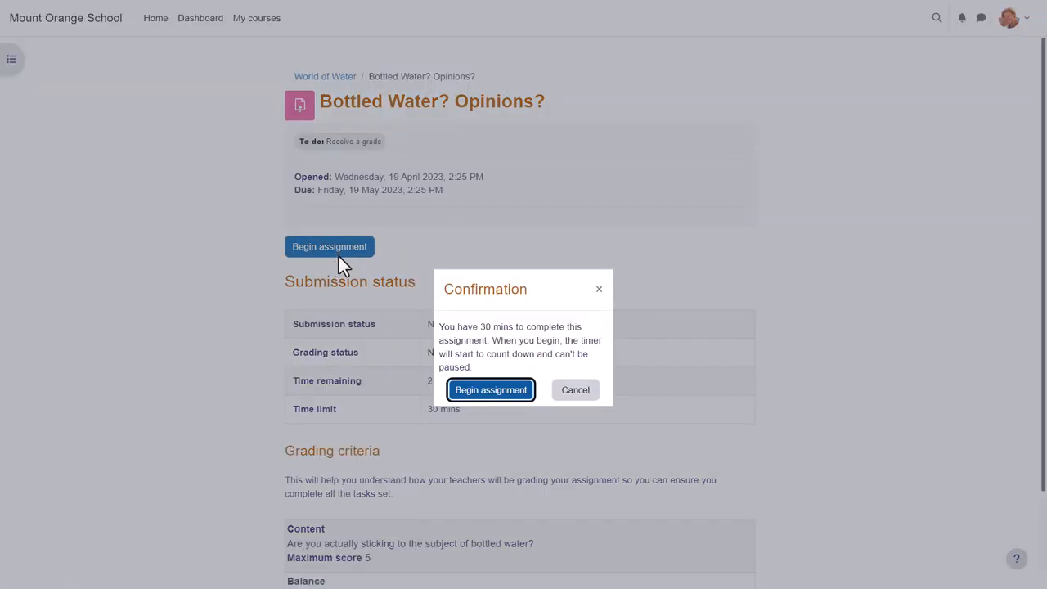
mouse_move(491, 389)
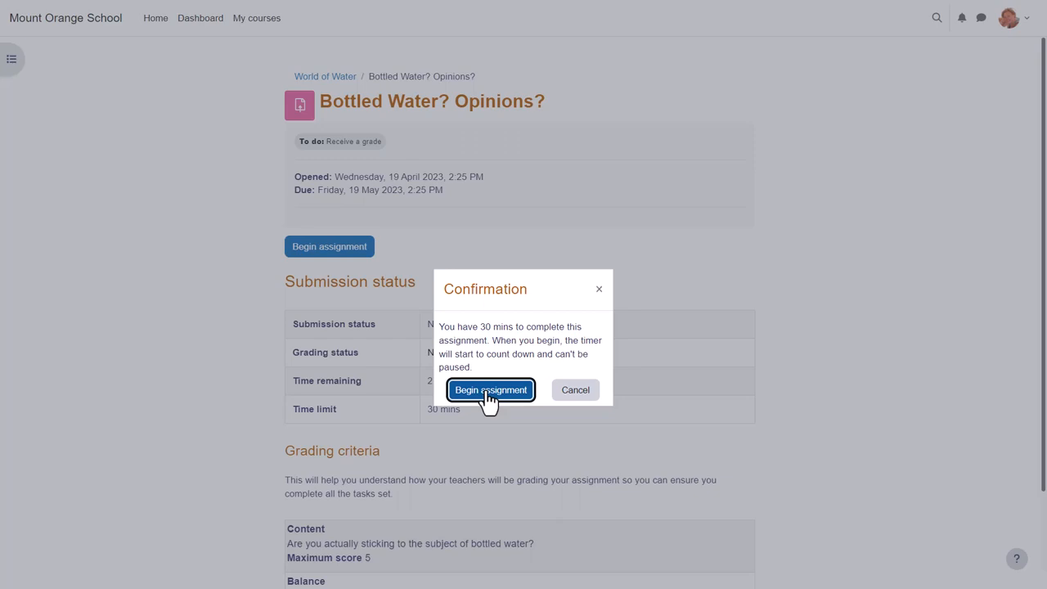
Step: Start the countdown and draft the online text answer 'Here is what I would say'
click(491, 390)
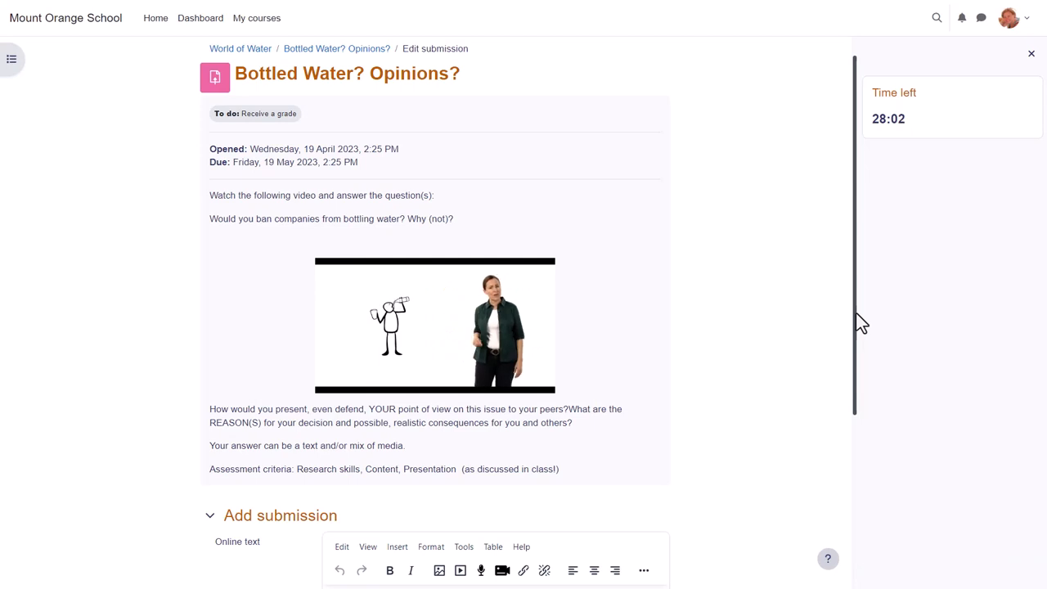
scroll(down, 3)
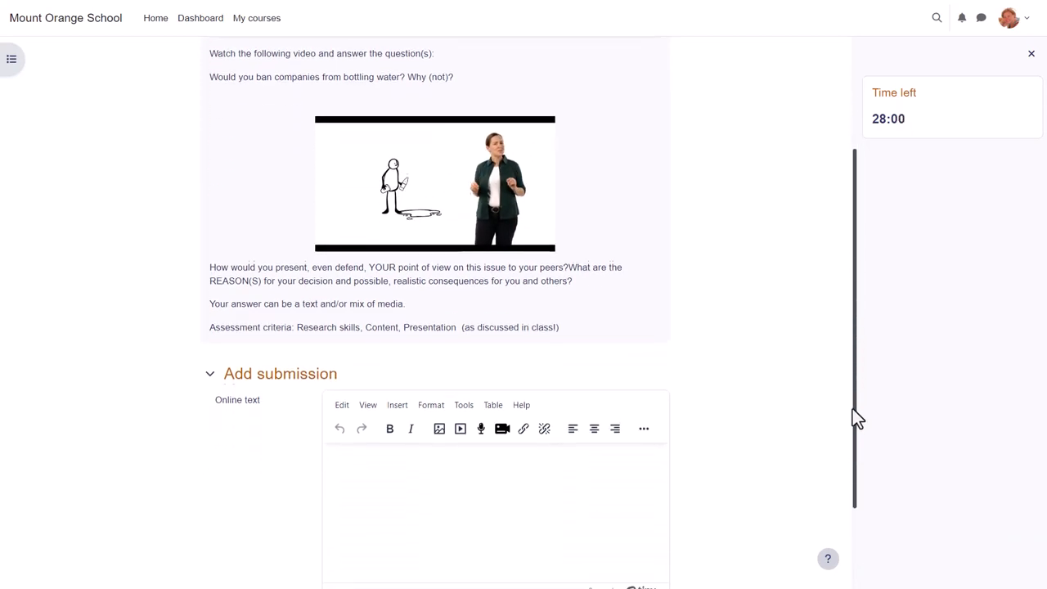
scroll(down, 3)
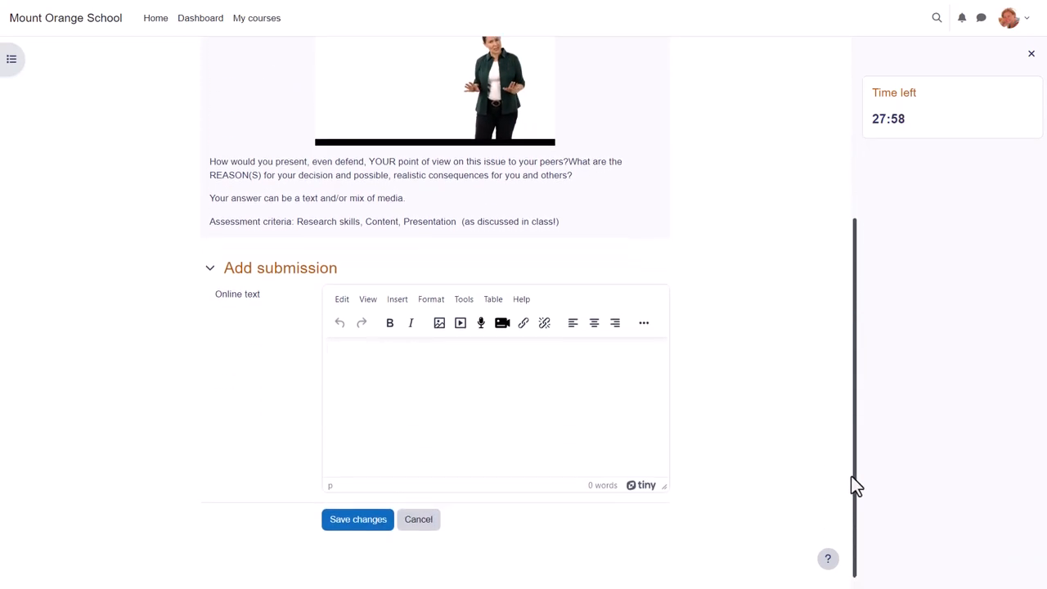
text(Here is)
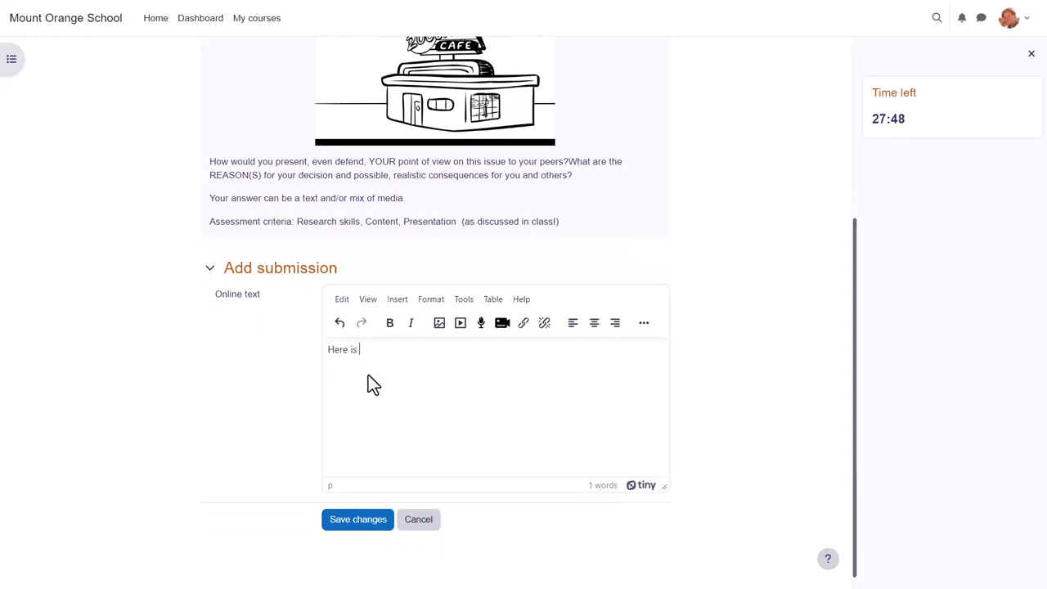
text(what I would say)
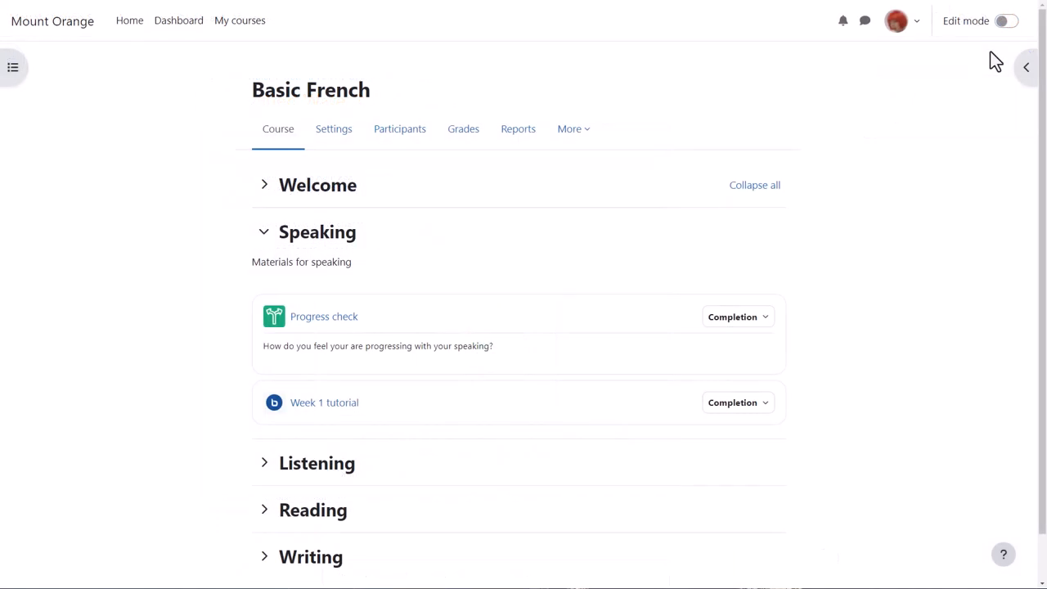
Step: Enable editing on Basic French and view the Assignment activity's description for Speaking
click(1005, 19)
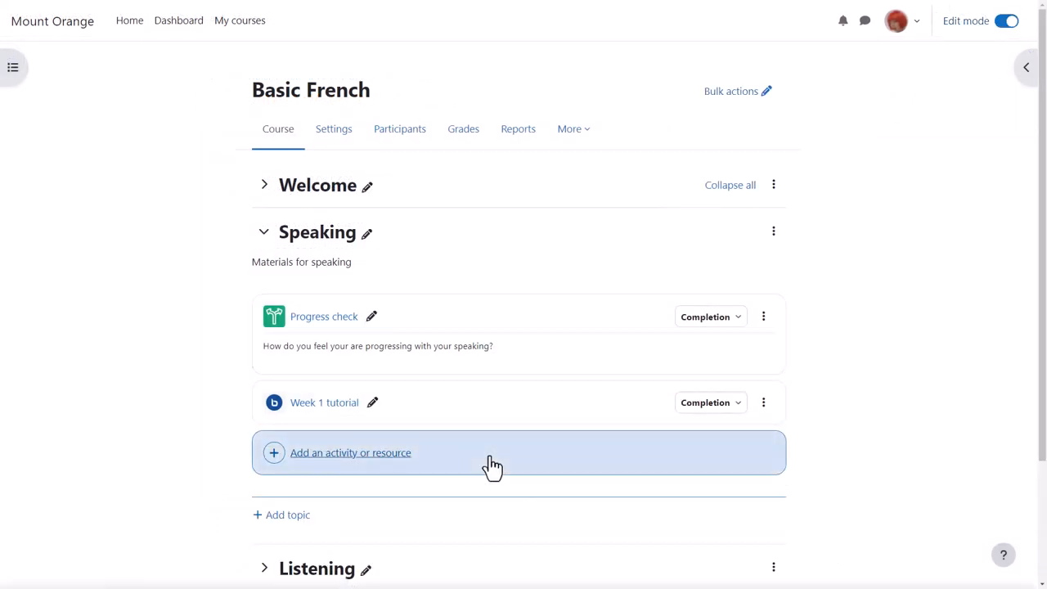
mouse_move(524, 376)
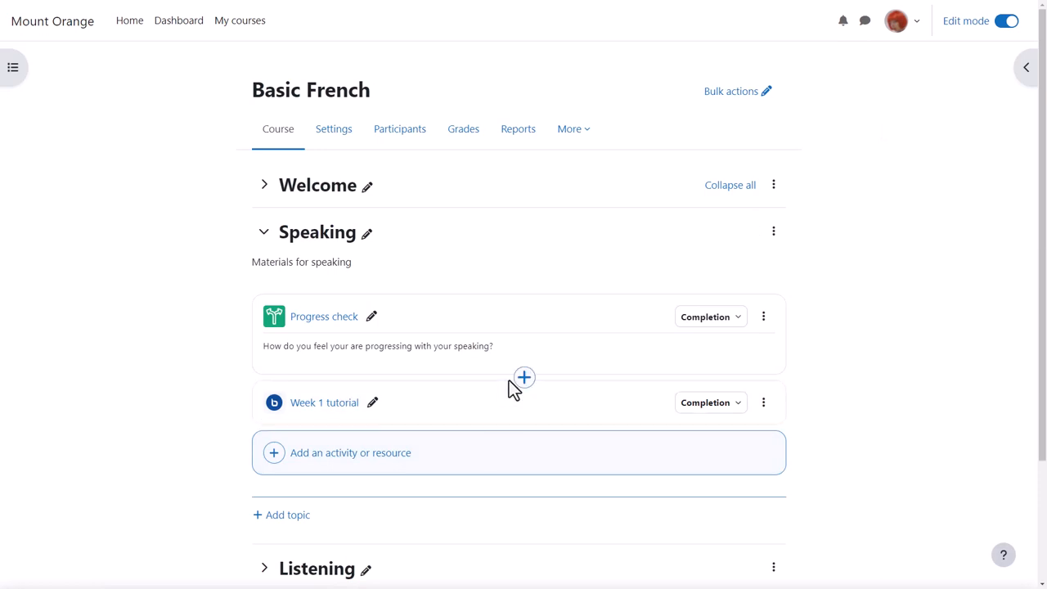
mouse_move(524, 380)
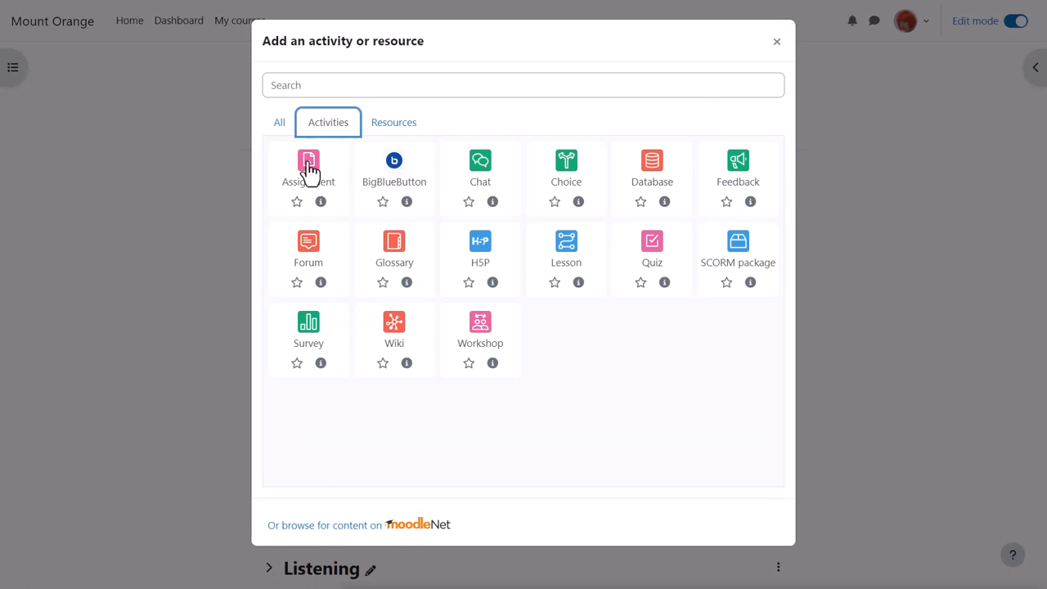
mouse_move(326, 203)
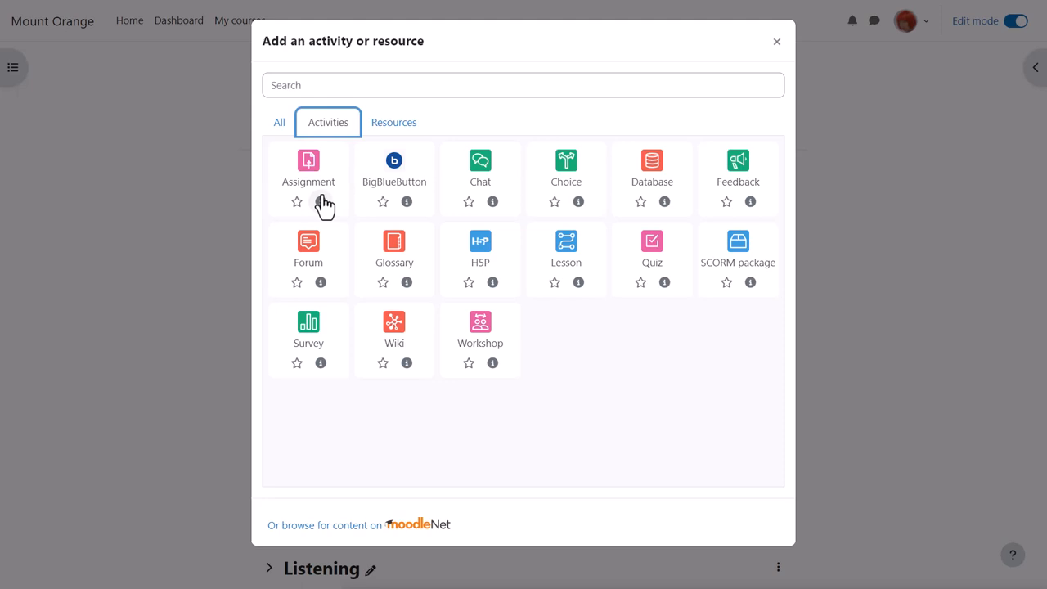
click(321, 203)
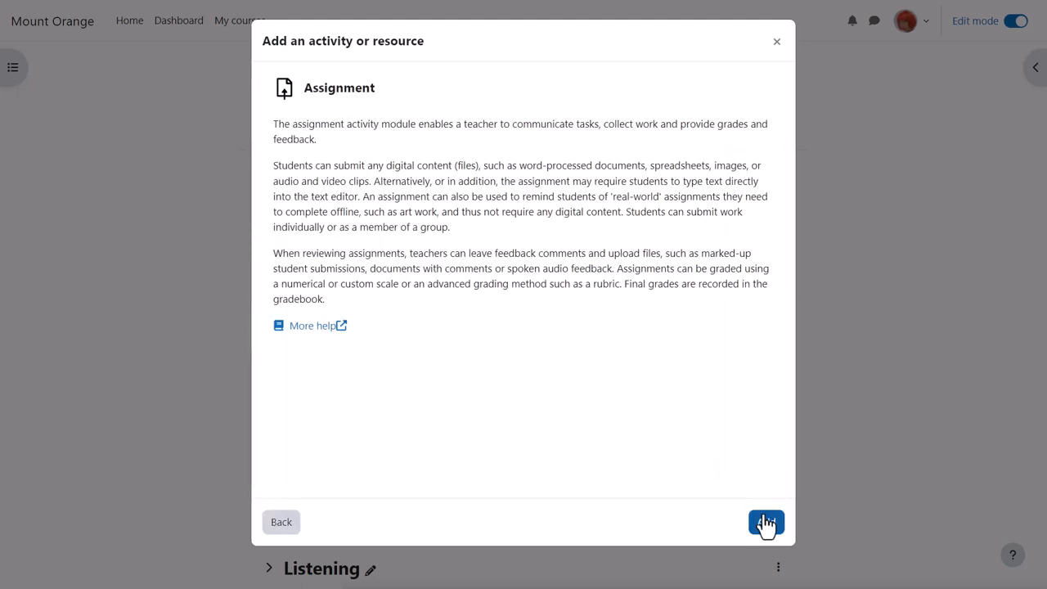
Step: Add an Assignment 'Describe your family' with description 'About your family'
click(766, 524)
text(Describe)
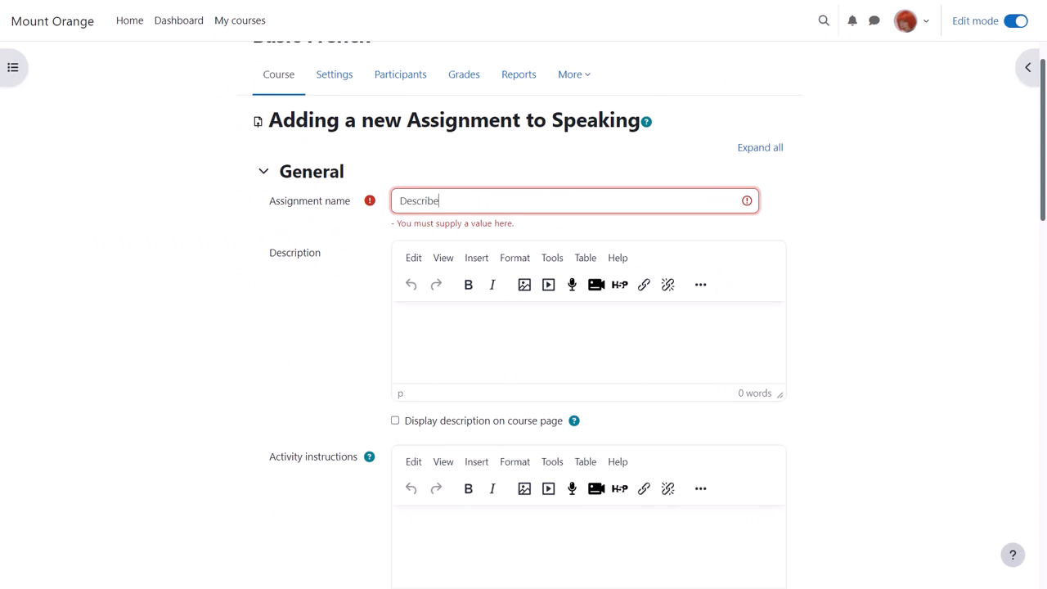
text(your fami)
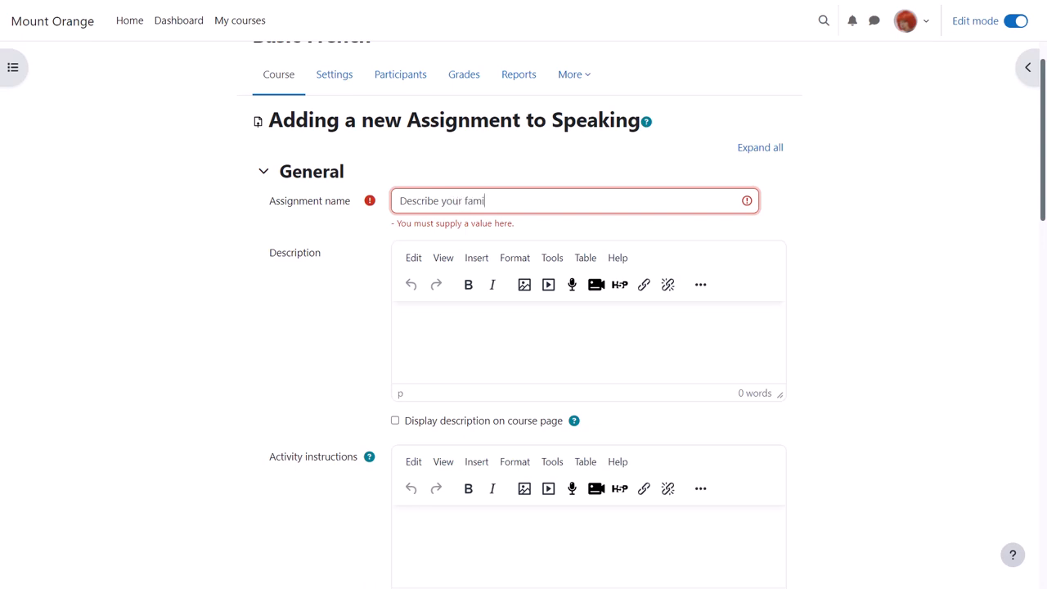
text(ly)
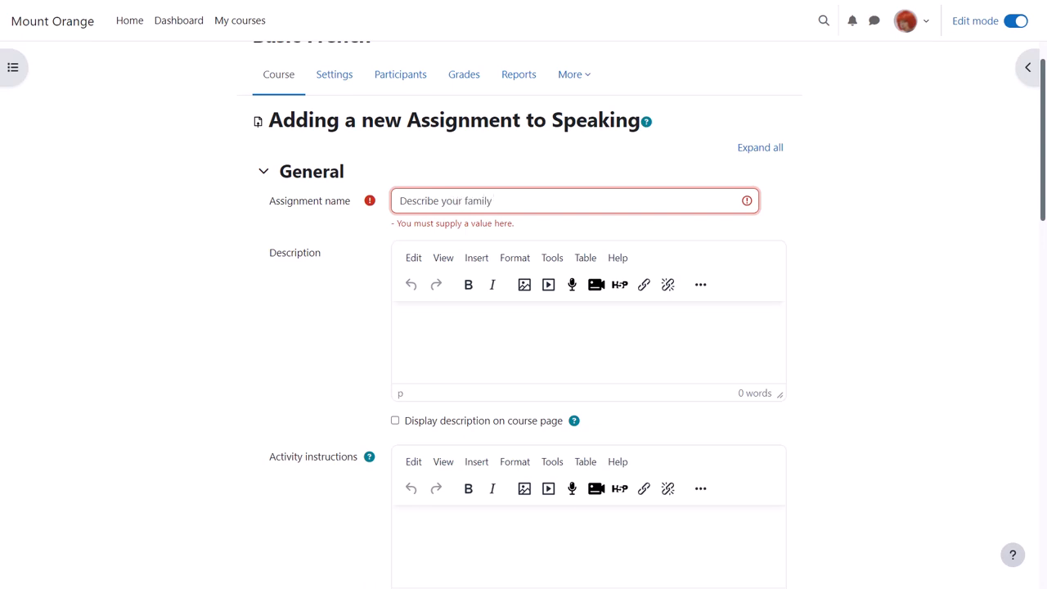
text(About your family)
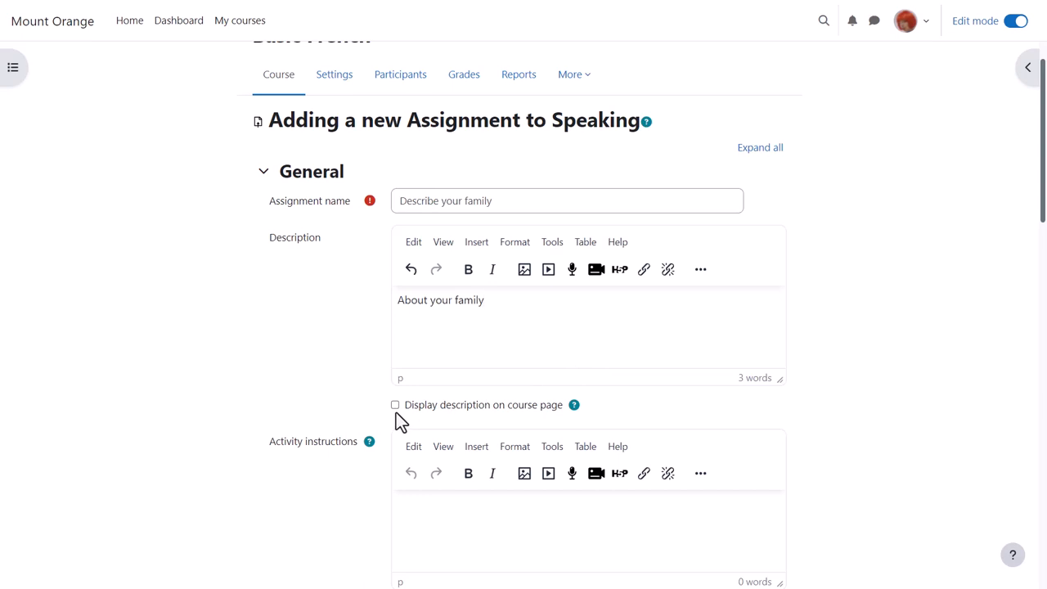
Step: Display description on course page; instructions: 'In 200 words, describe your family using the vocabulary we have learned.'
click(396, 404)
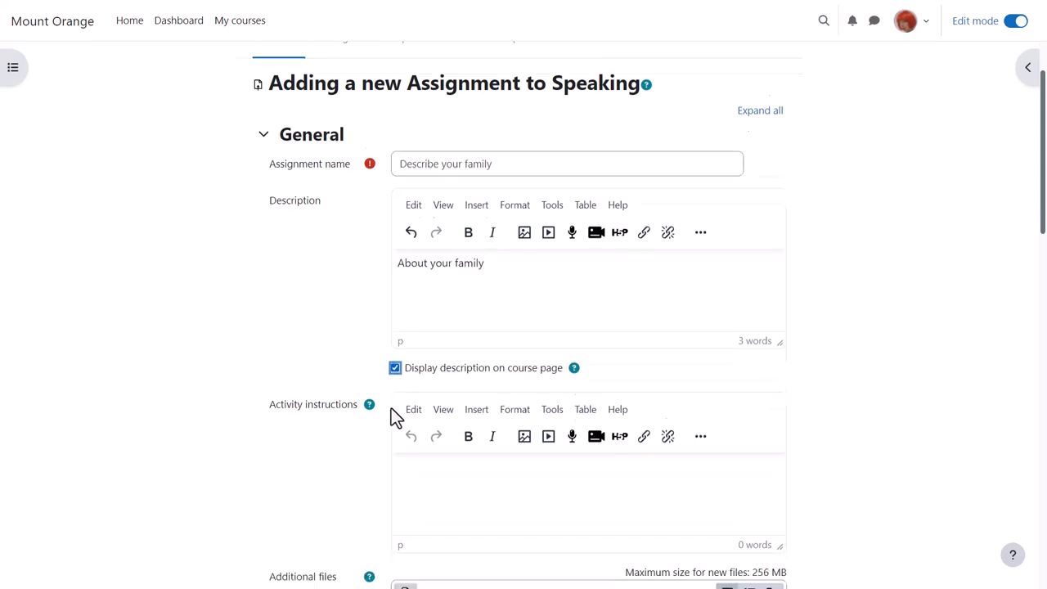
text(In 2)
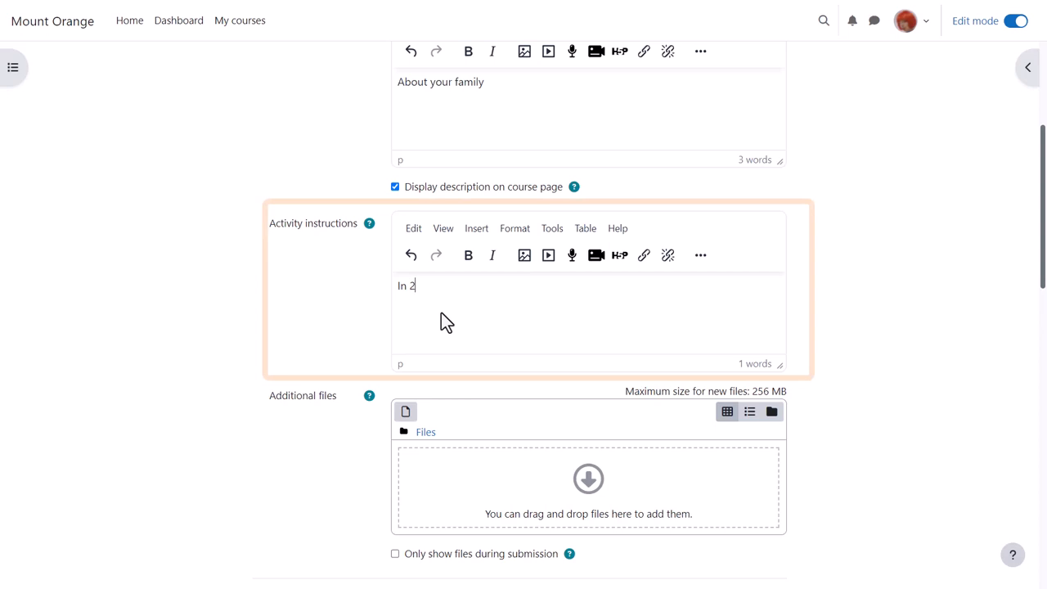
text(00 words, describe you)
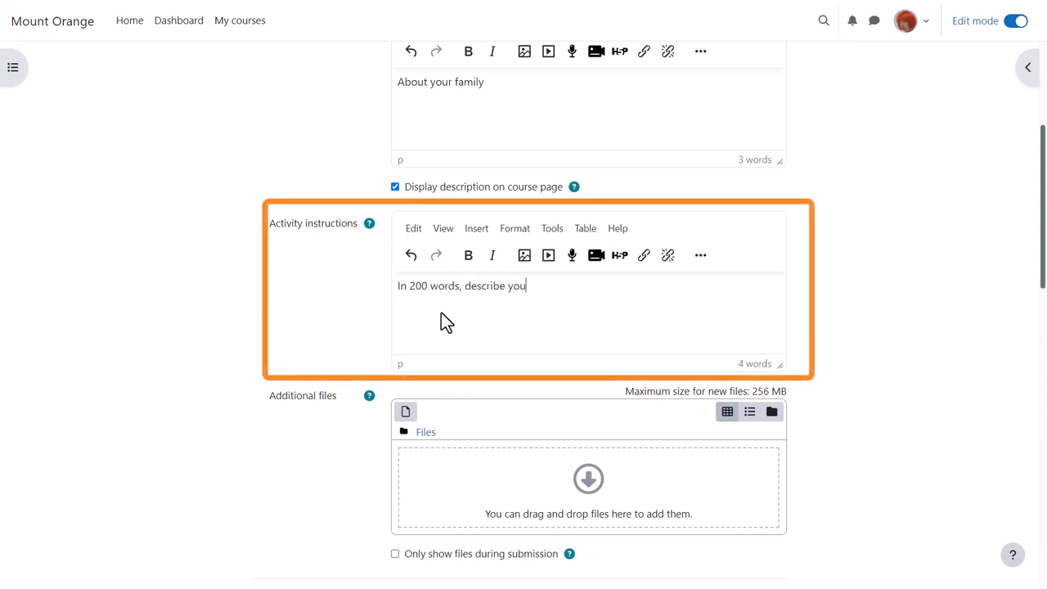
text(r family using the vocabul)
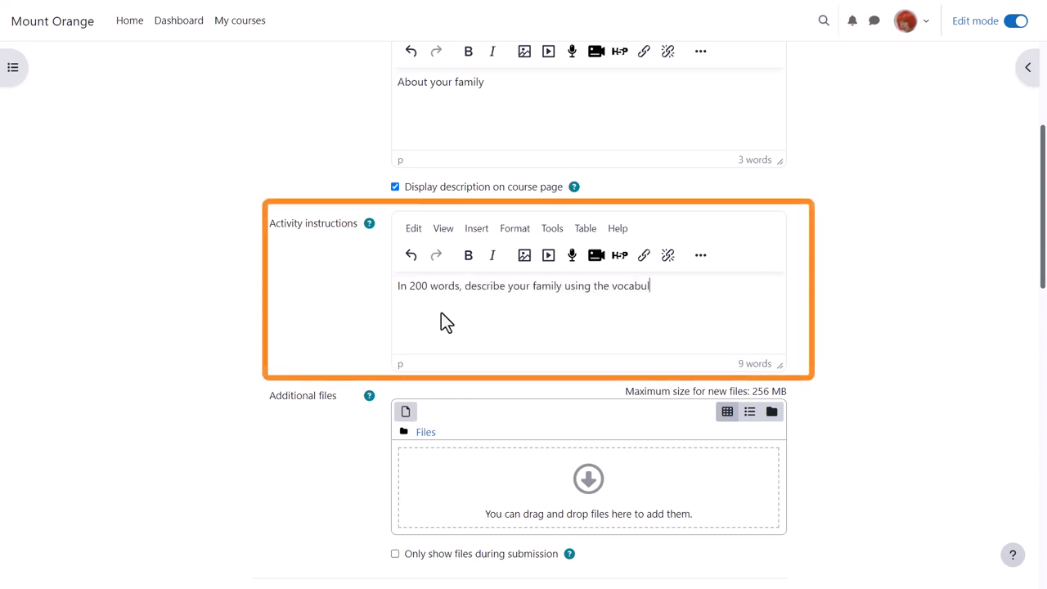
text(ary we have learned.)
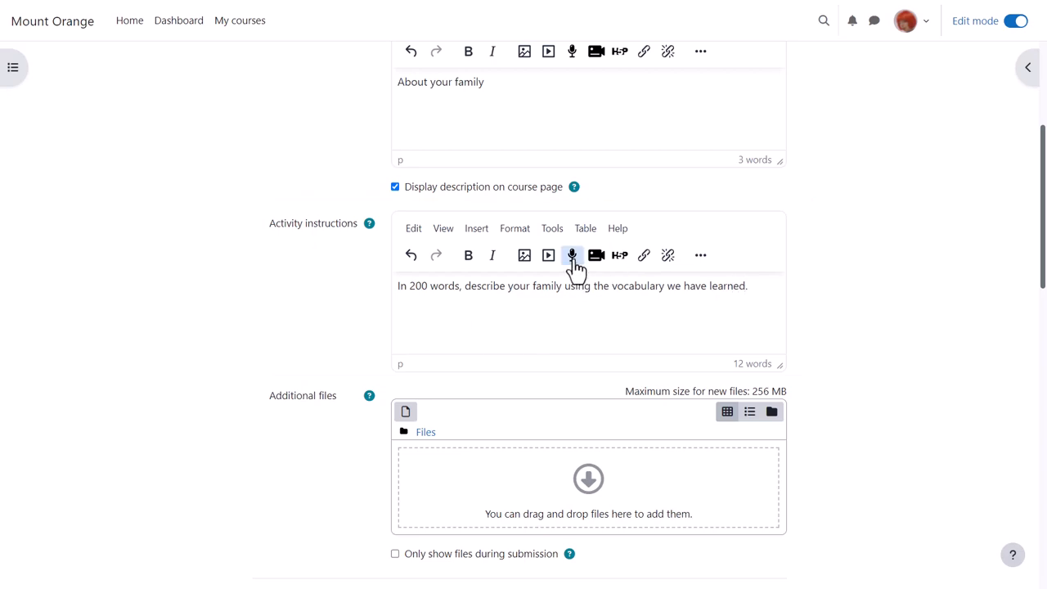
click(573, 255)
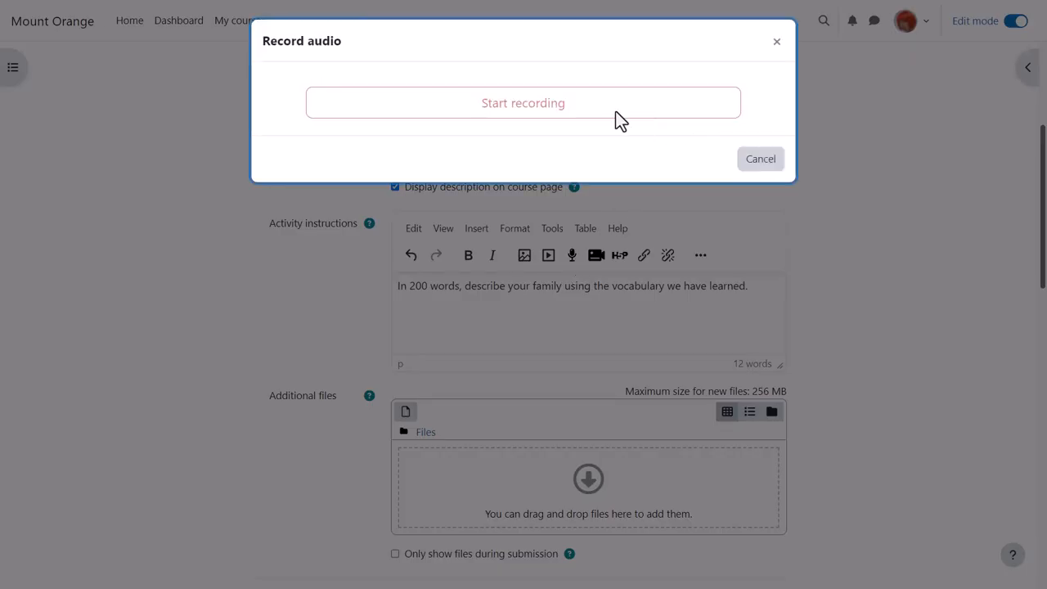
mouse_move(548, 115)
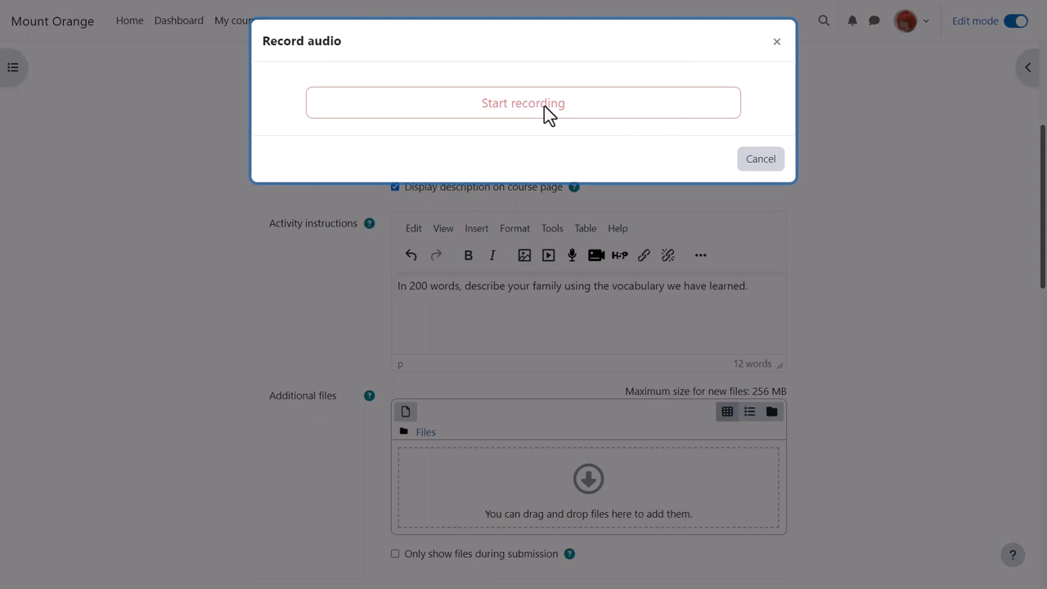
click(760, 157)
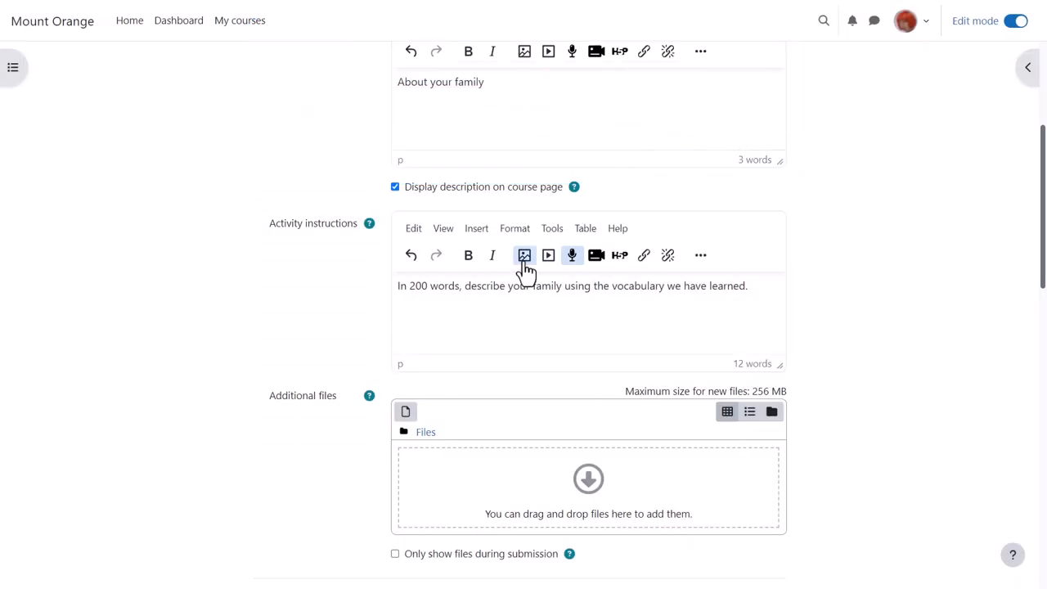
mouse_move(523, 255)
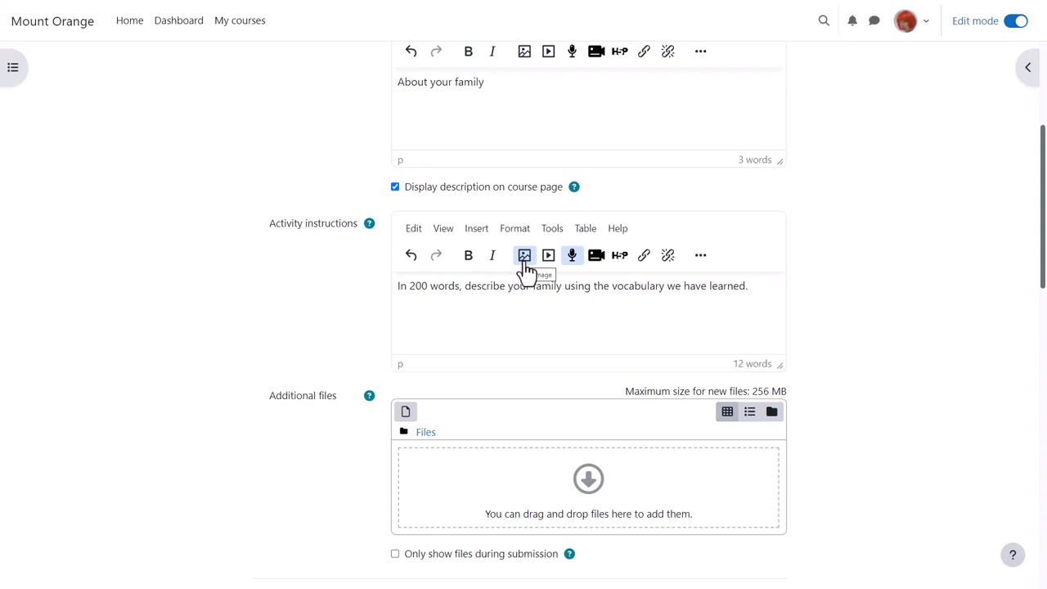
mouse_move(645, 255)
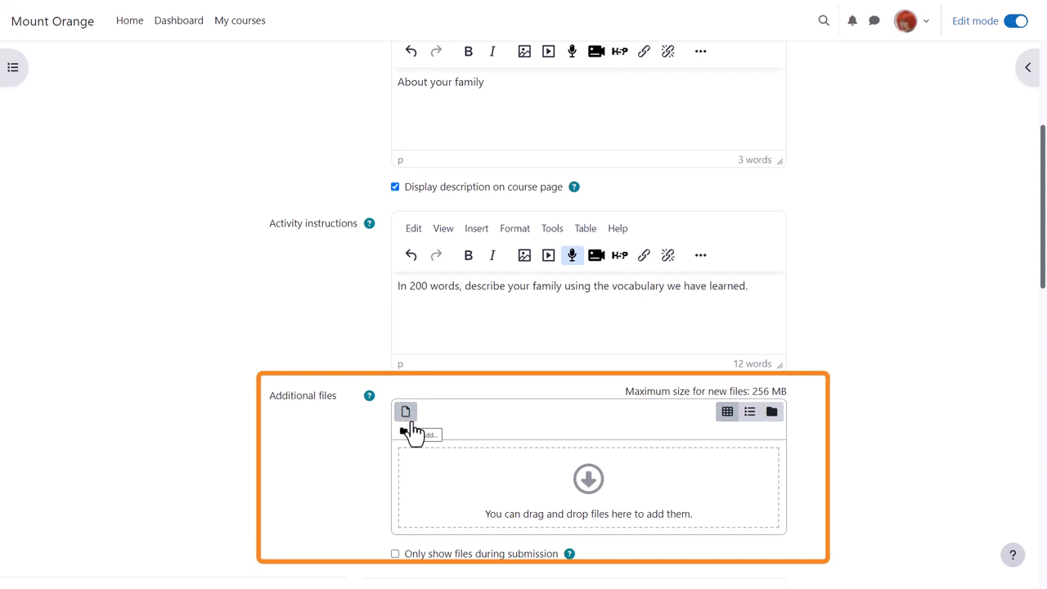
Step: Enable a 15-minute time limit in the Availability settings
scroll(down, 3)
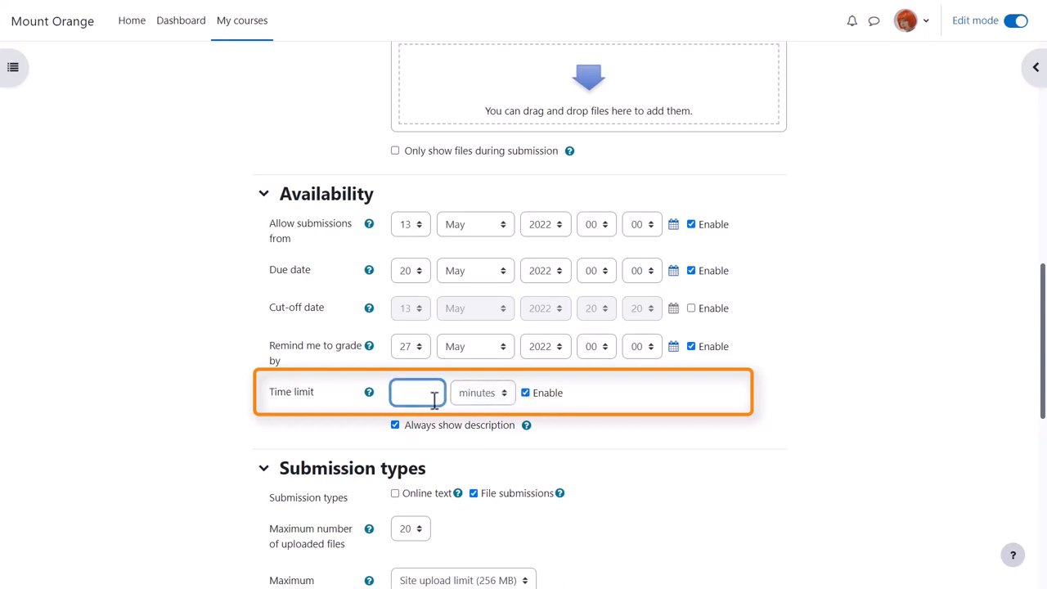
text(15)
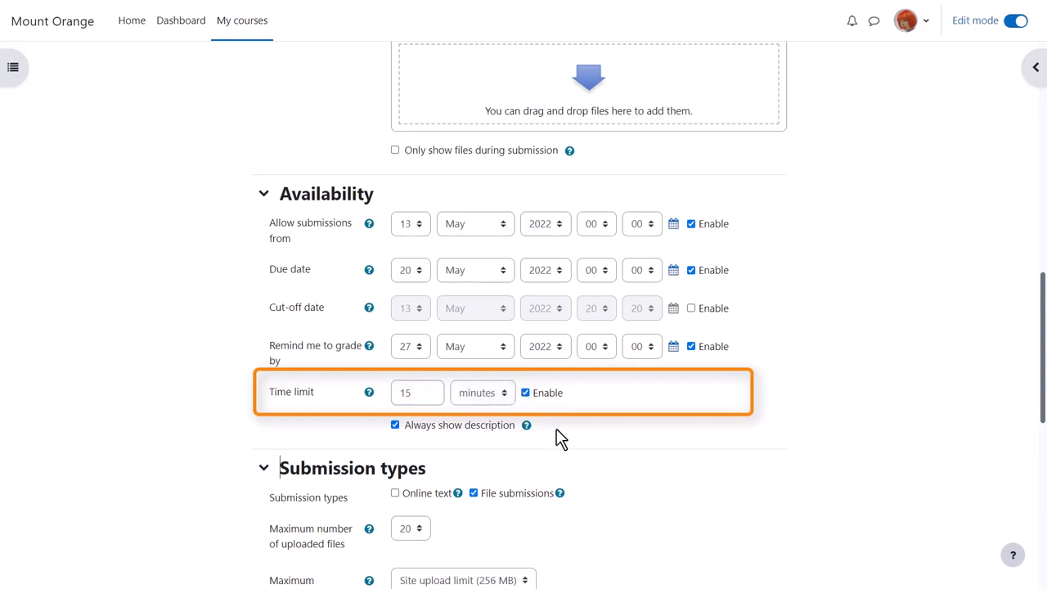
mouse_move(606, 436)
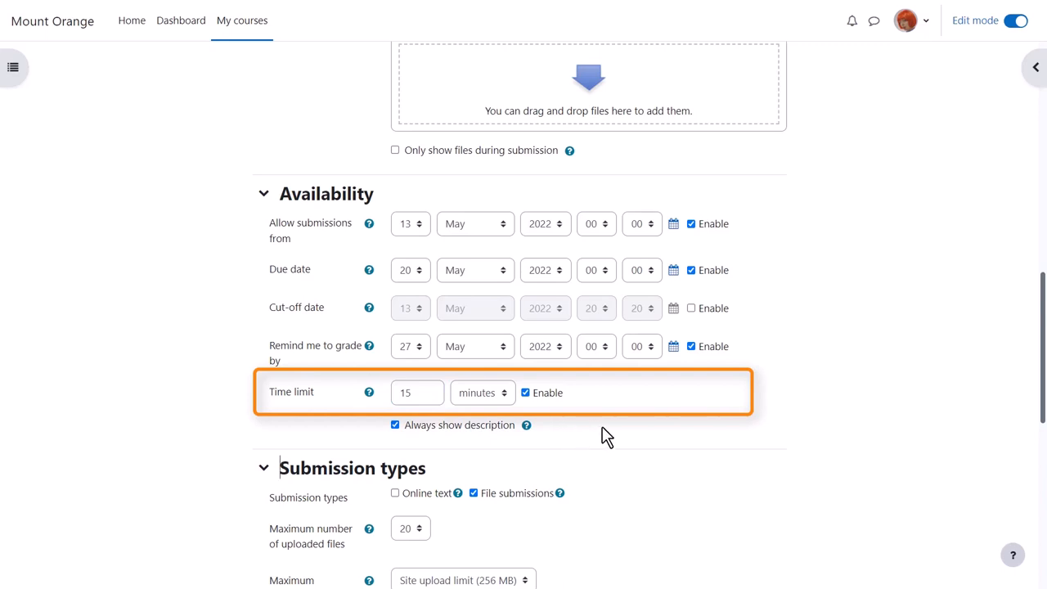
mouse_move(662, 442)
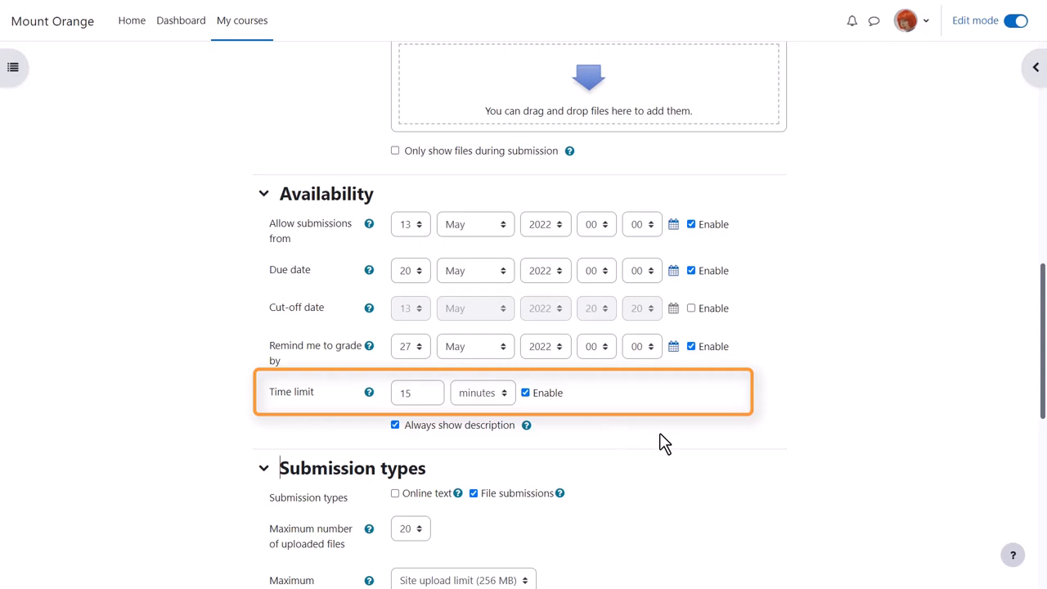
scroll(down, 3)
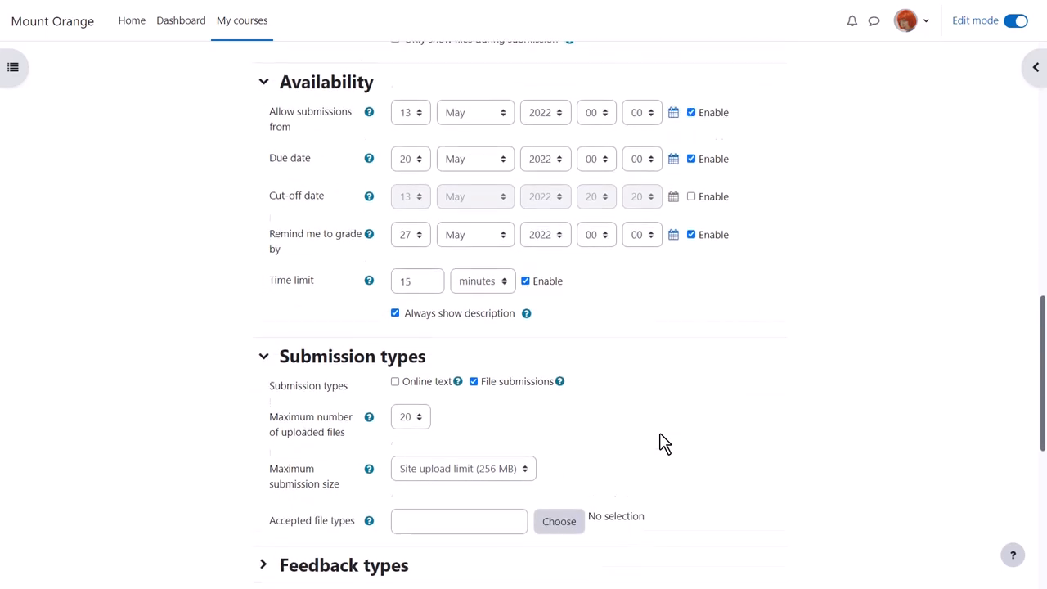
scroll(down, 3)
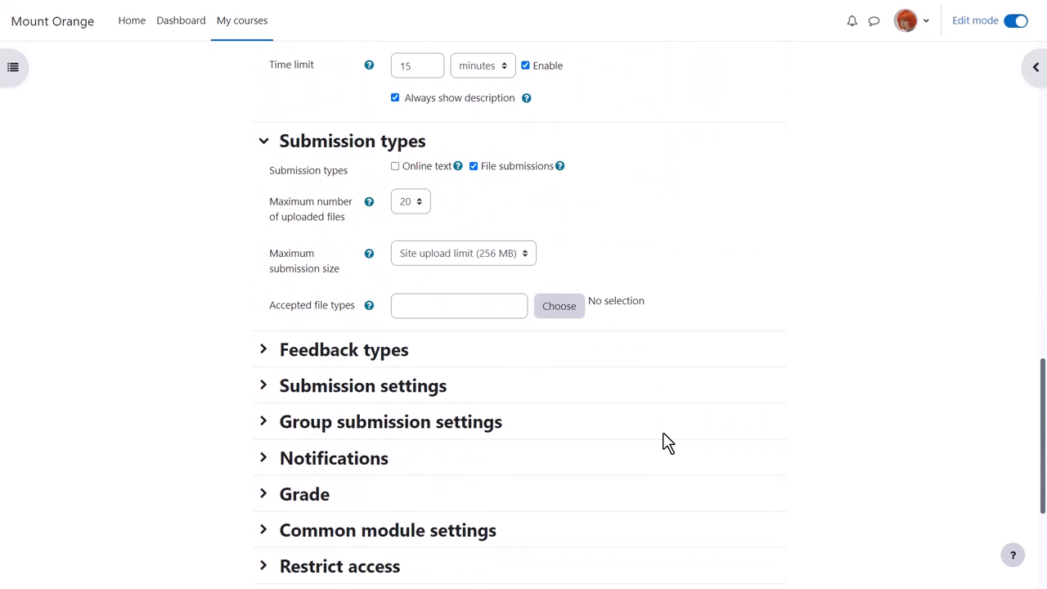
mouse_move(500, 194)
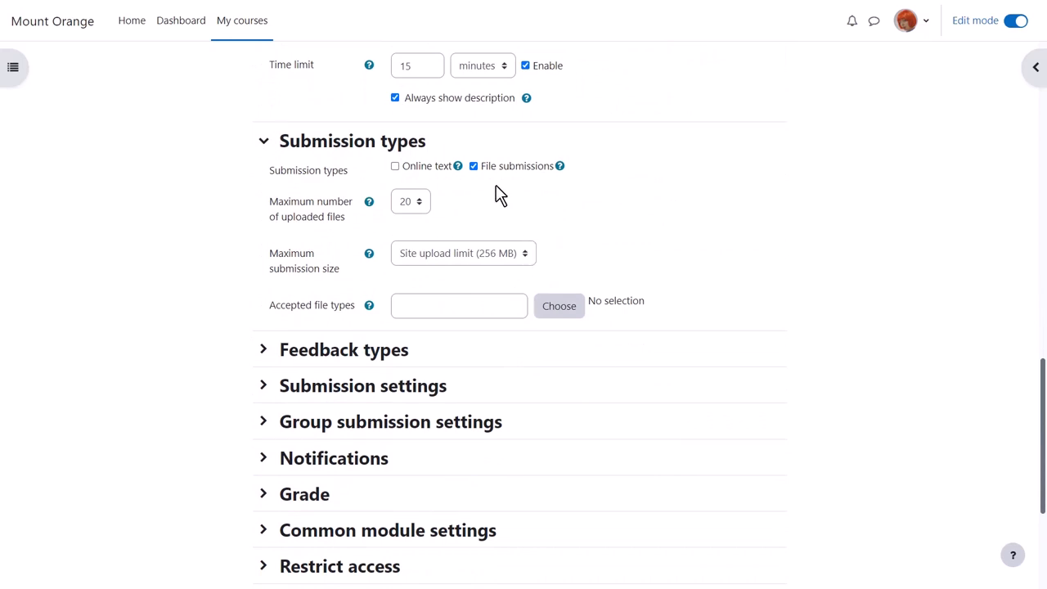
Step: Limit uploads to 2 files, leaving accepted file types unspecified
click(409, 201)
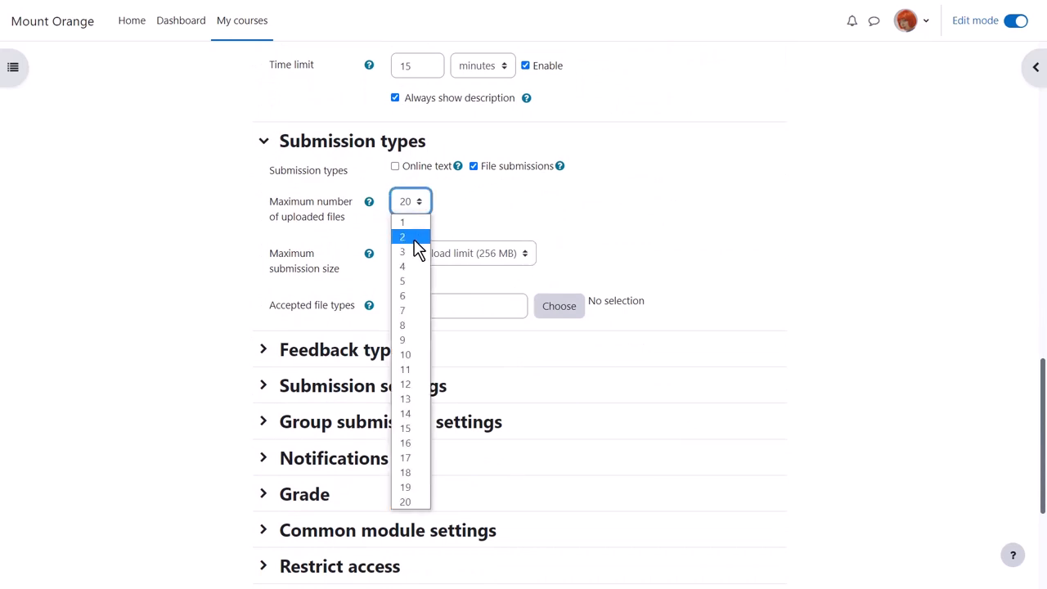
click(403, 237)
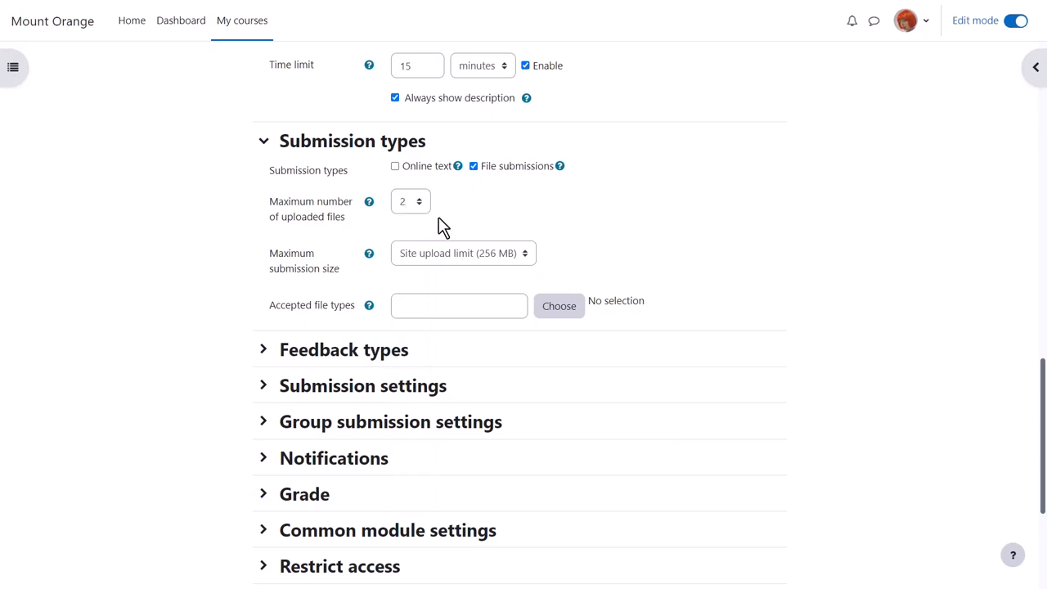
click(560, 306)
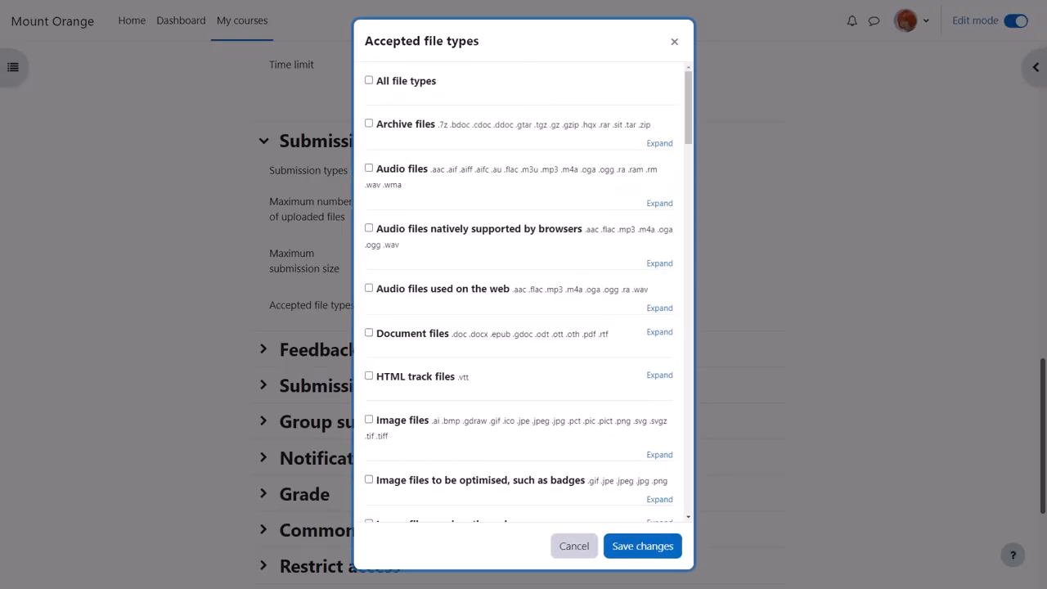
click(573, 546)
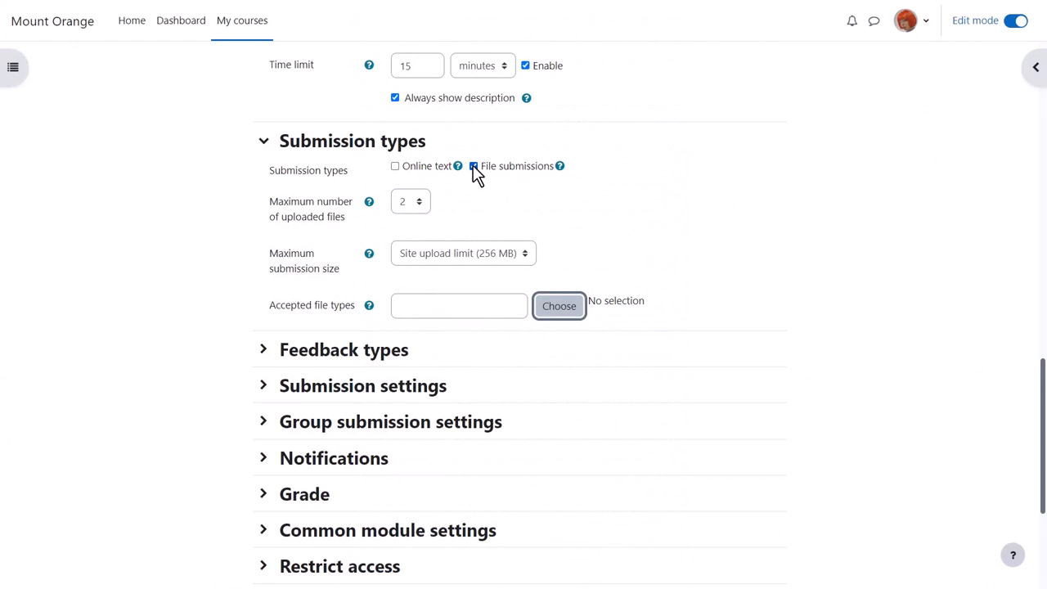
Step: Switch submissions to online text with a 220-word limit enabled
click(396, 165)
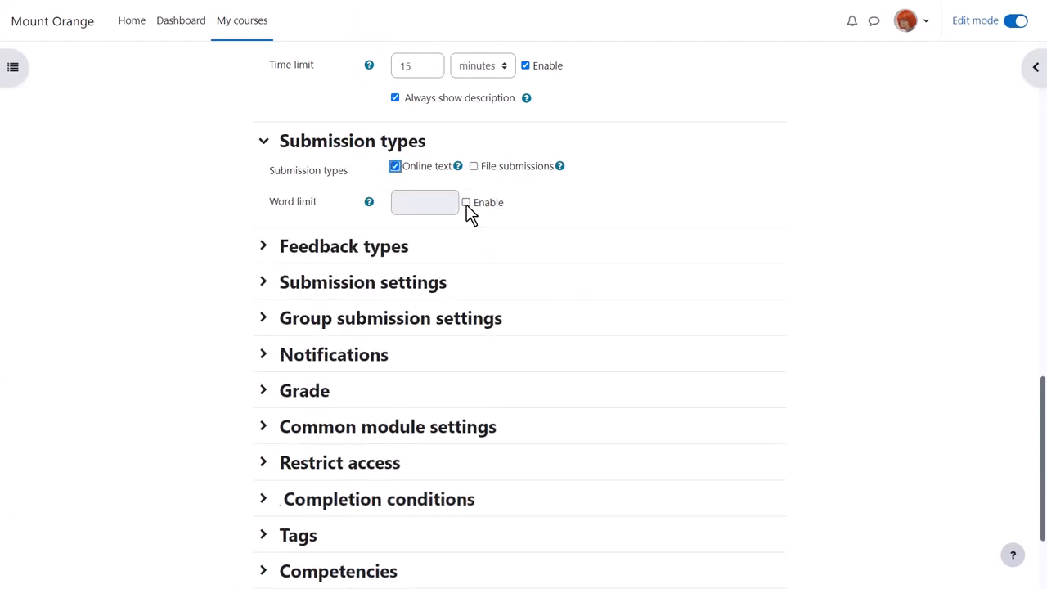
text(22)
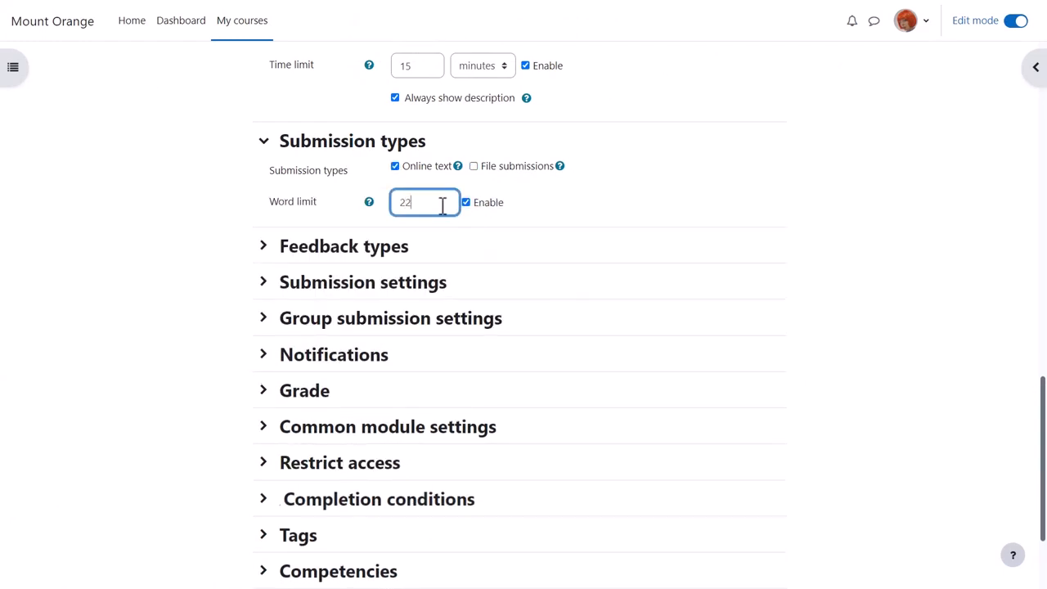
text(0)
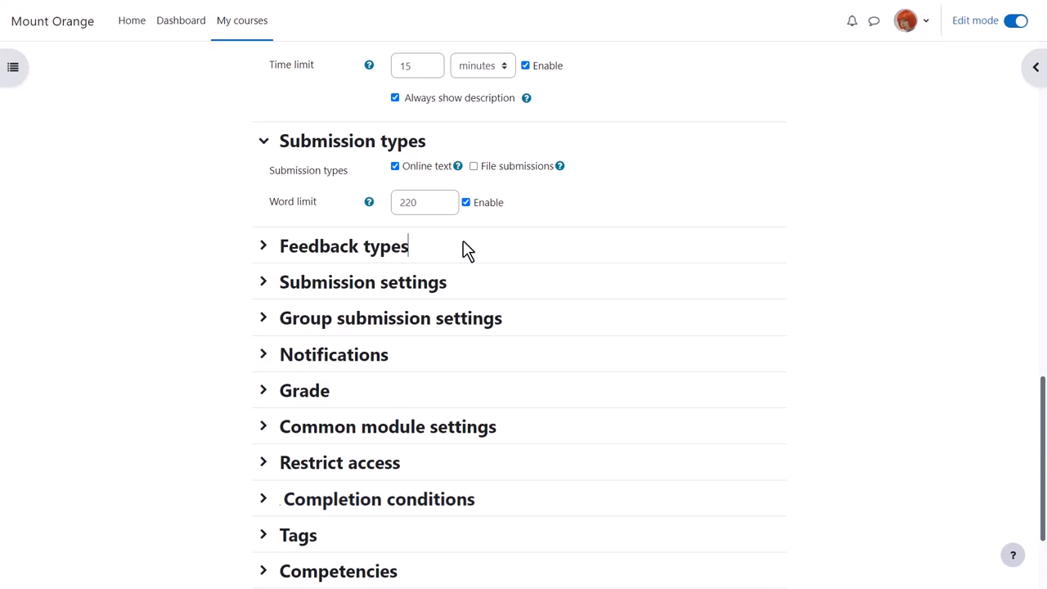
mouse_move(370, 203)
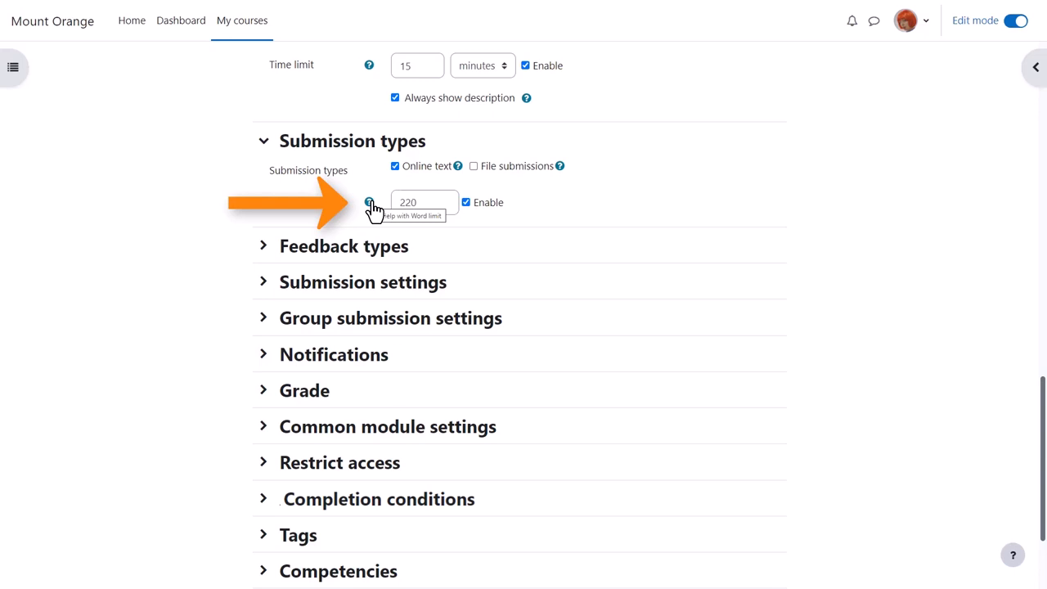
mouse_move(325, 226)
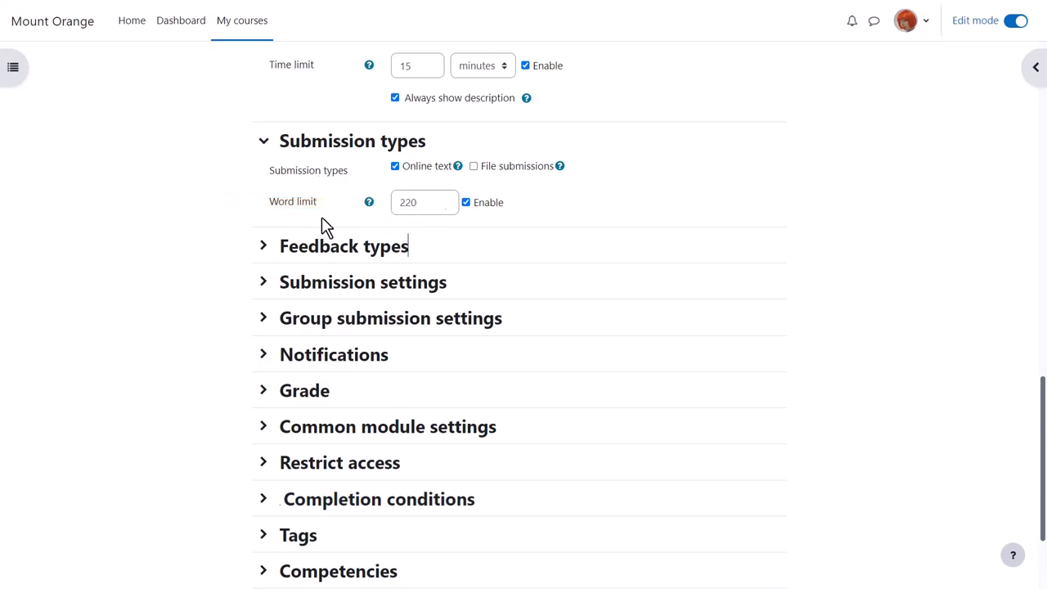
Step: Review Feedback types, keeping Comment inline set to No
click(262, 245)
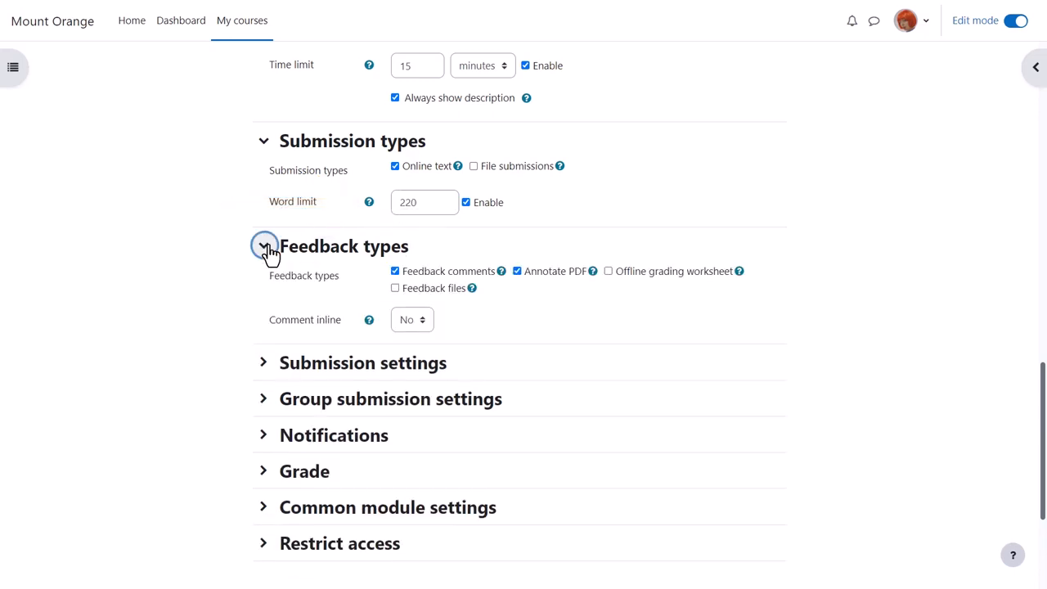
click(412, 319)
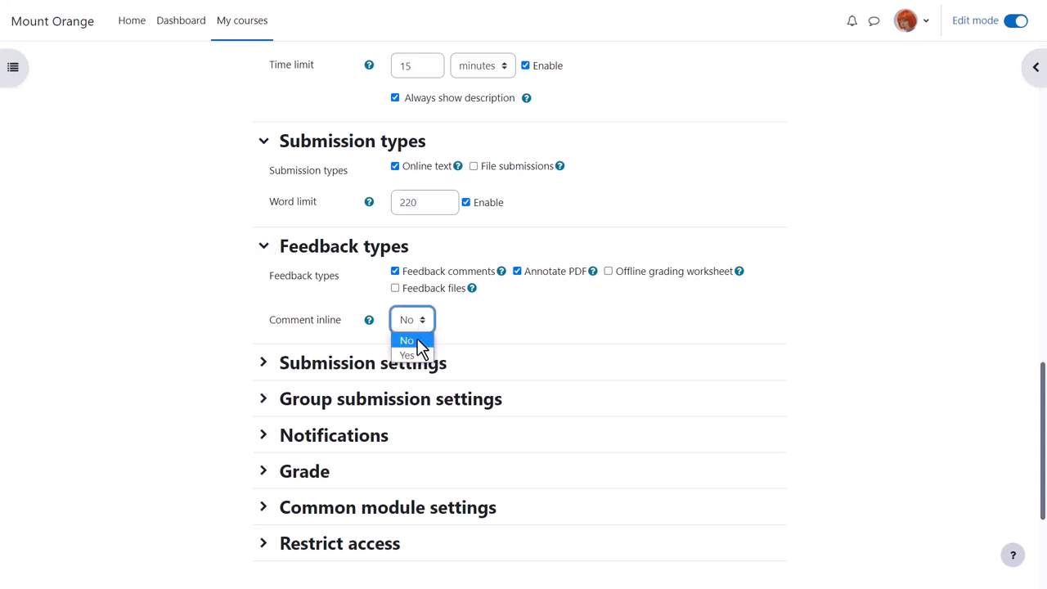
click(406, 353)
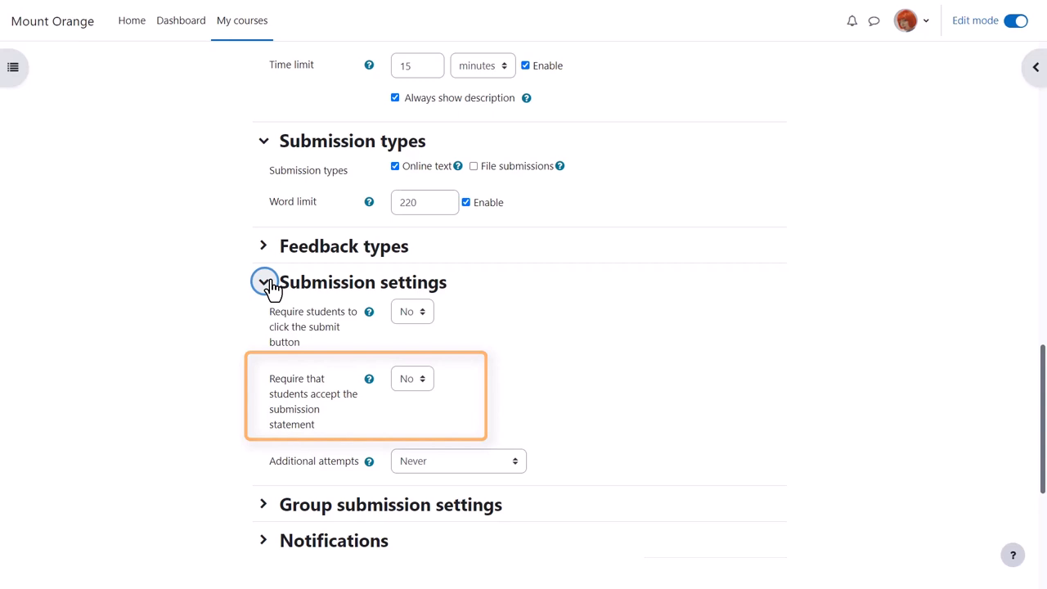
Step: Review Group submission and Notifications sections unchanged, leaving both off
click(264, 281)
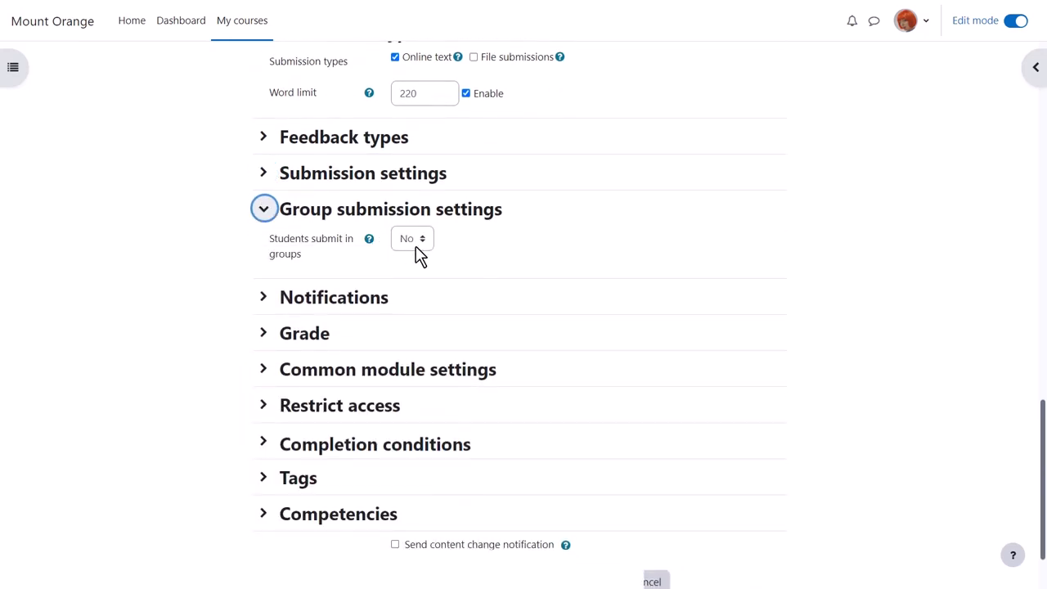
click(264, 210)
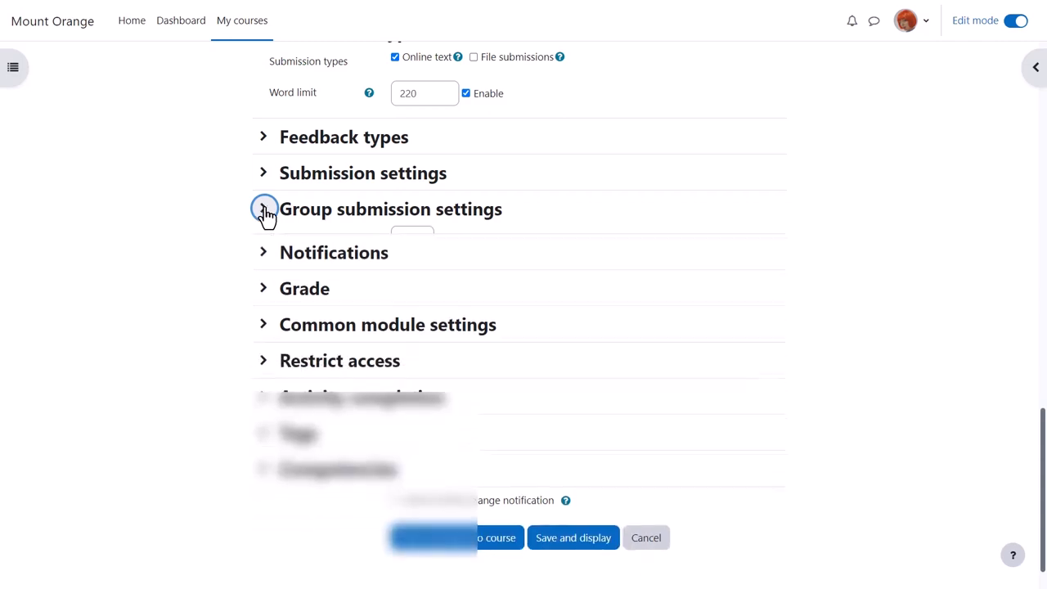
click(264, 246)
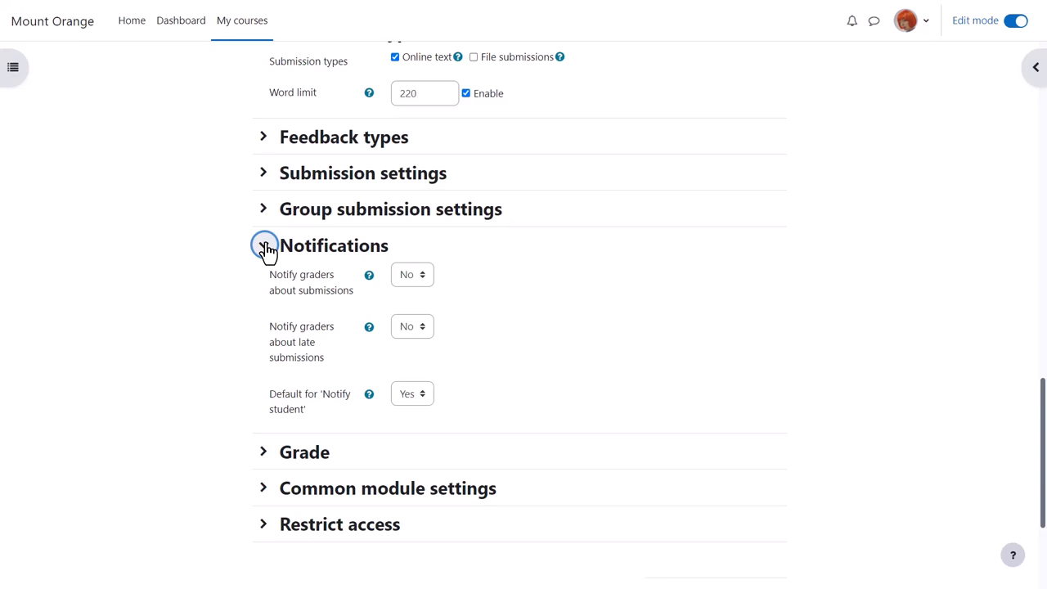
click(263, 246)
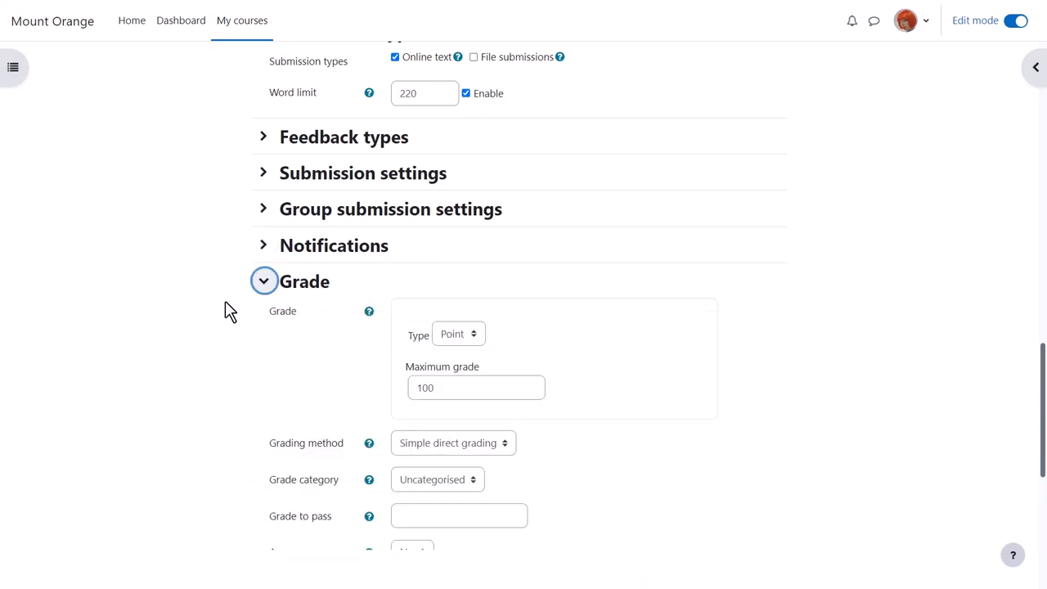
Step: Keep the grade type as Point with maximum 100 and collapse the Grade section
scroll(down, 3)
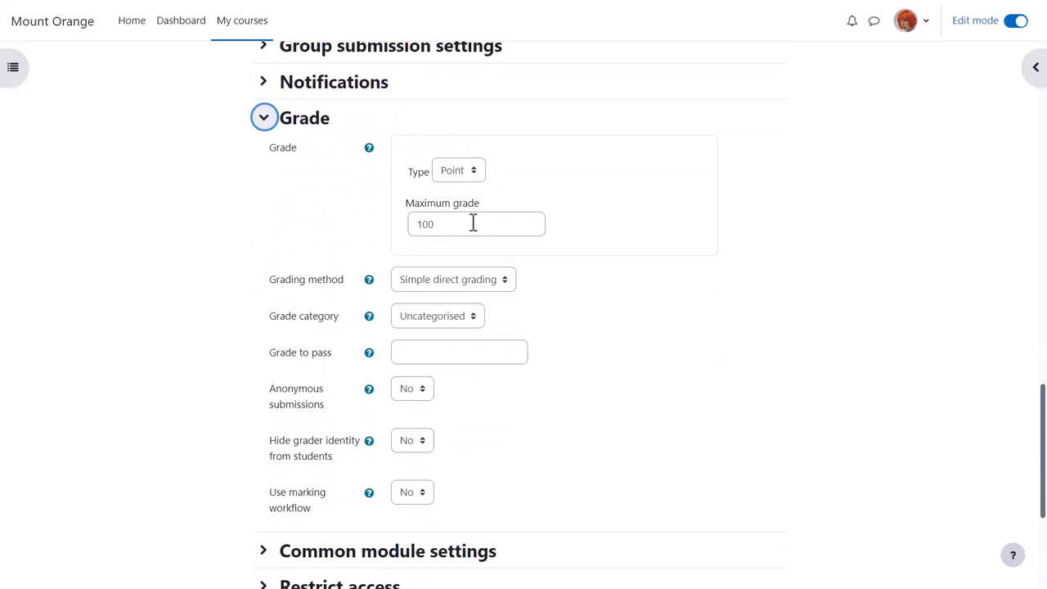
click(458, 170)
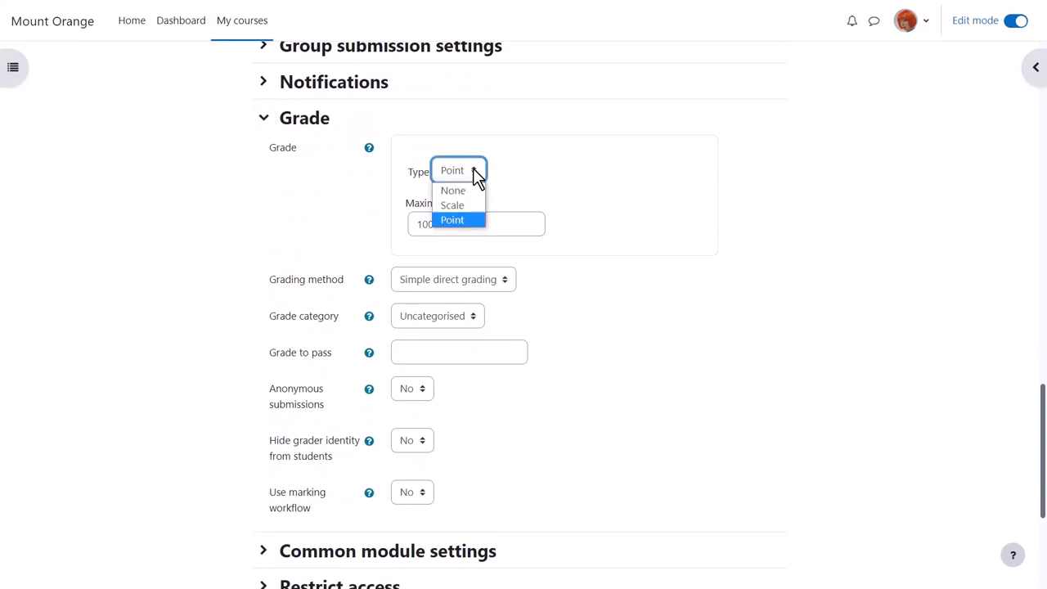
mouse_move(452, 205)
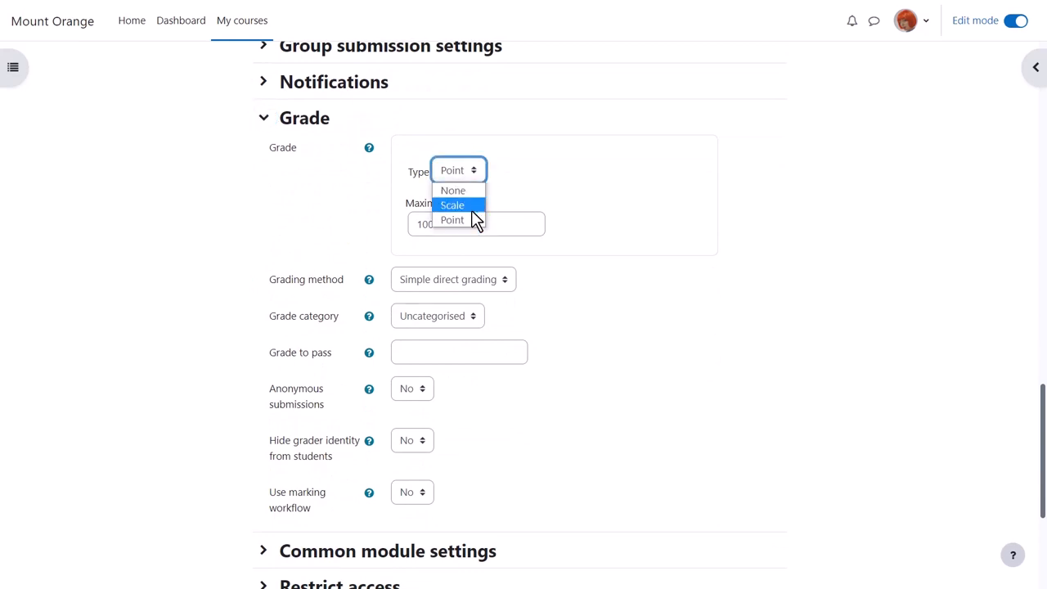
click(451, 219)
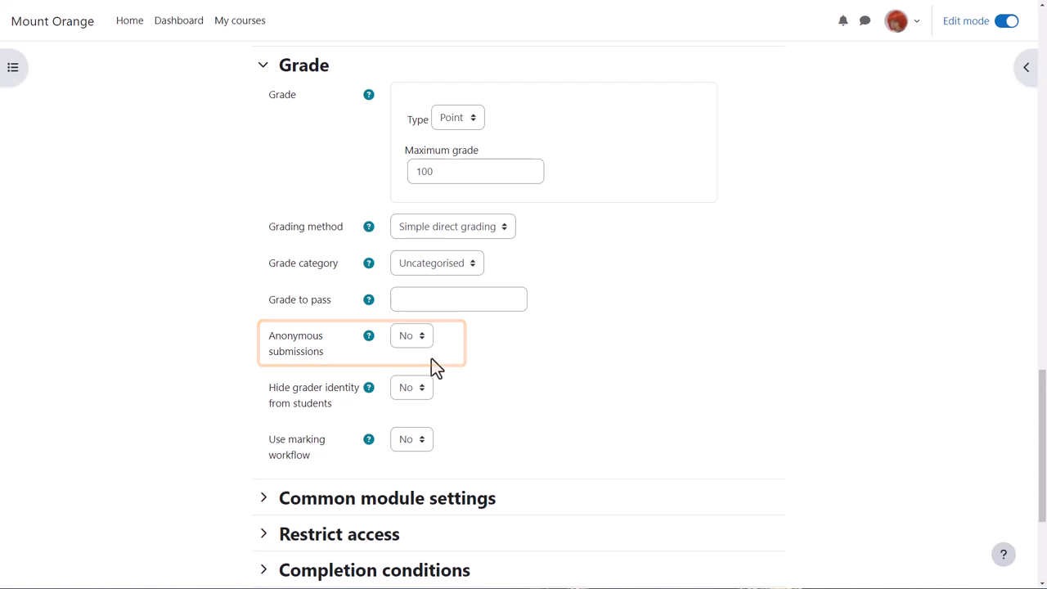
mouse_move(438, 445)
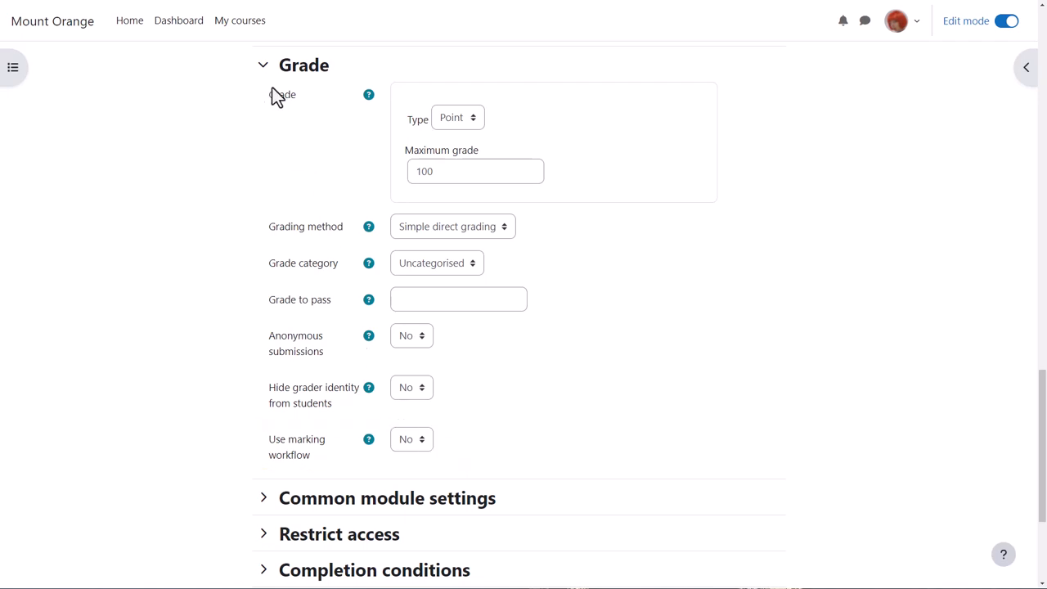
click(262, 65)
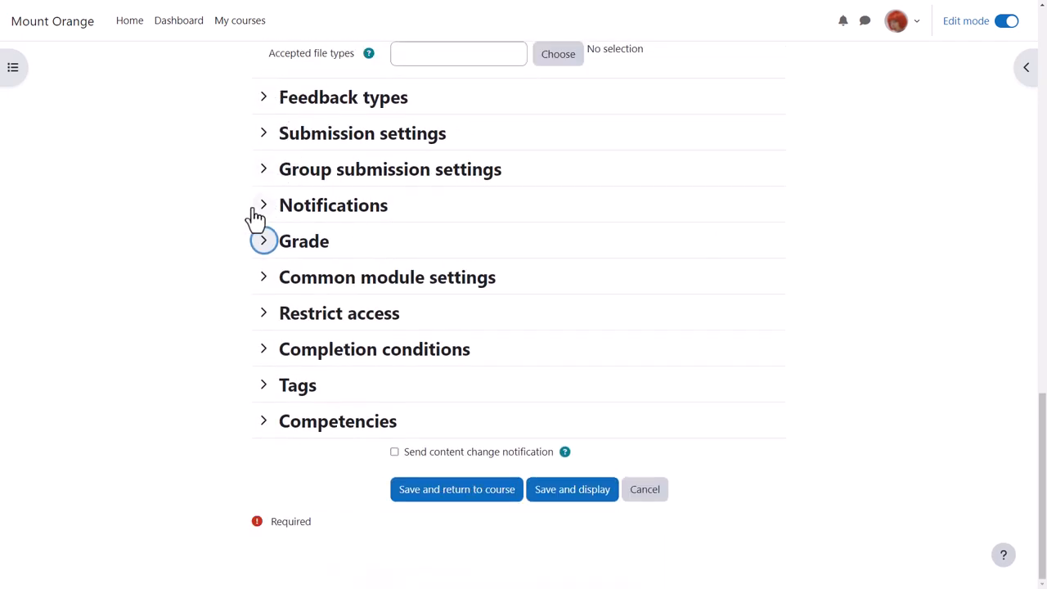
Step: Add a completion requirement of making a submission in the Completion conditions section
click(264, 349)
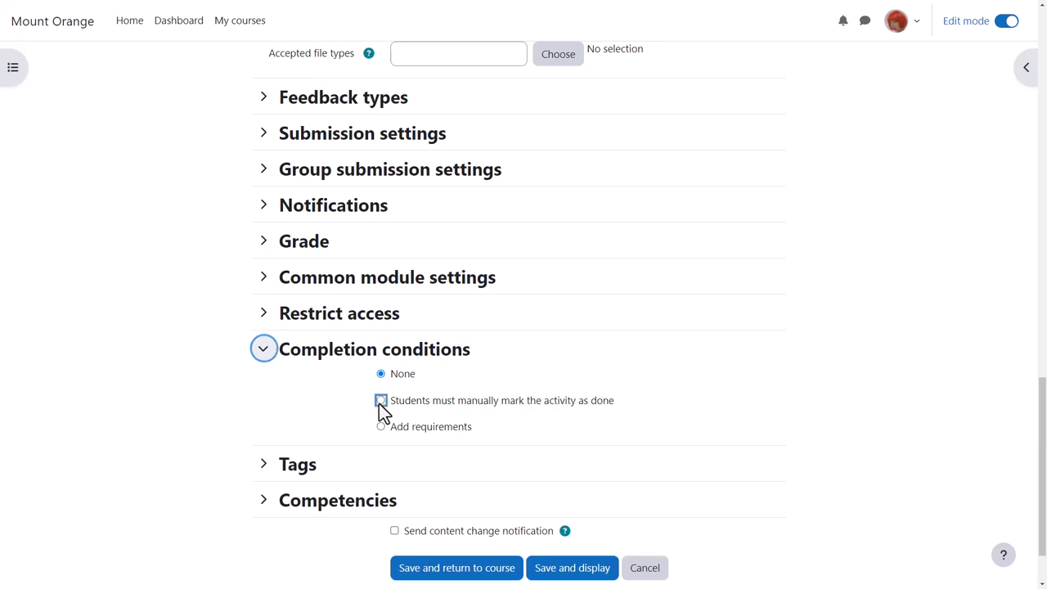
click(380, 399)
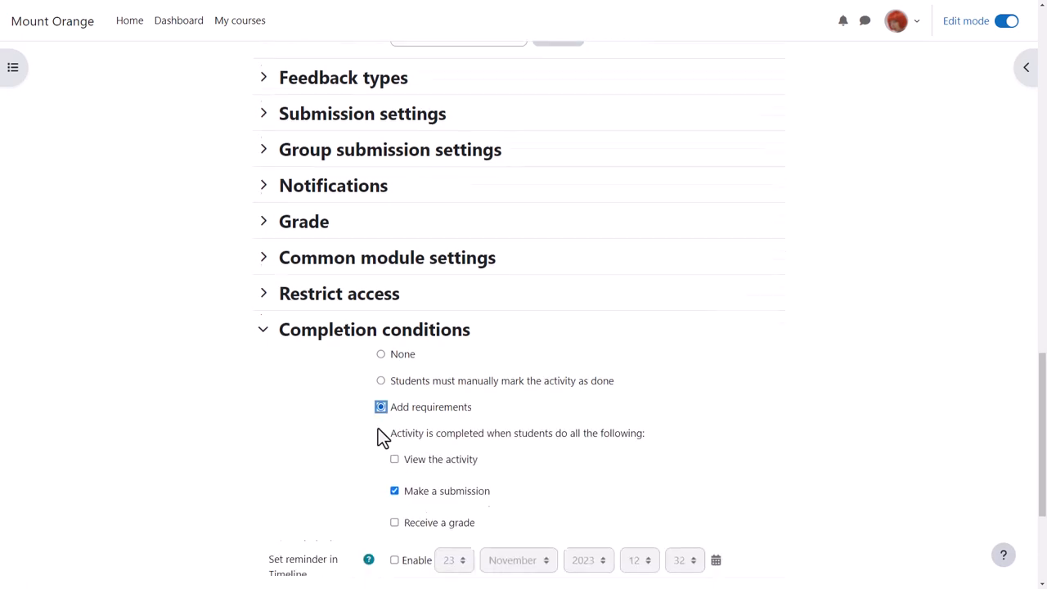
scroll(down, 3)
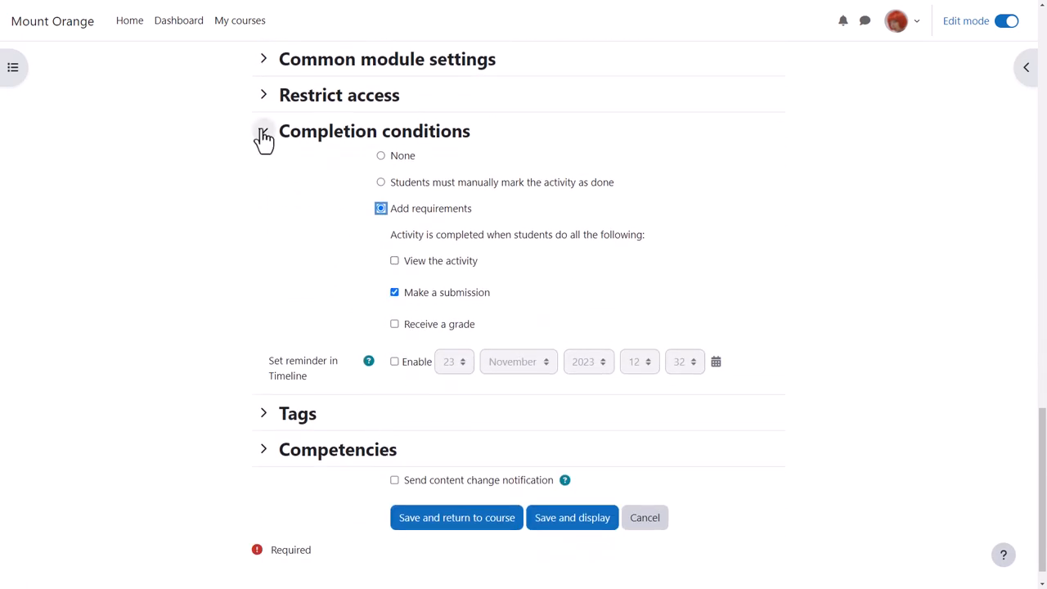
click(264, 131)
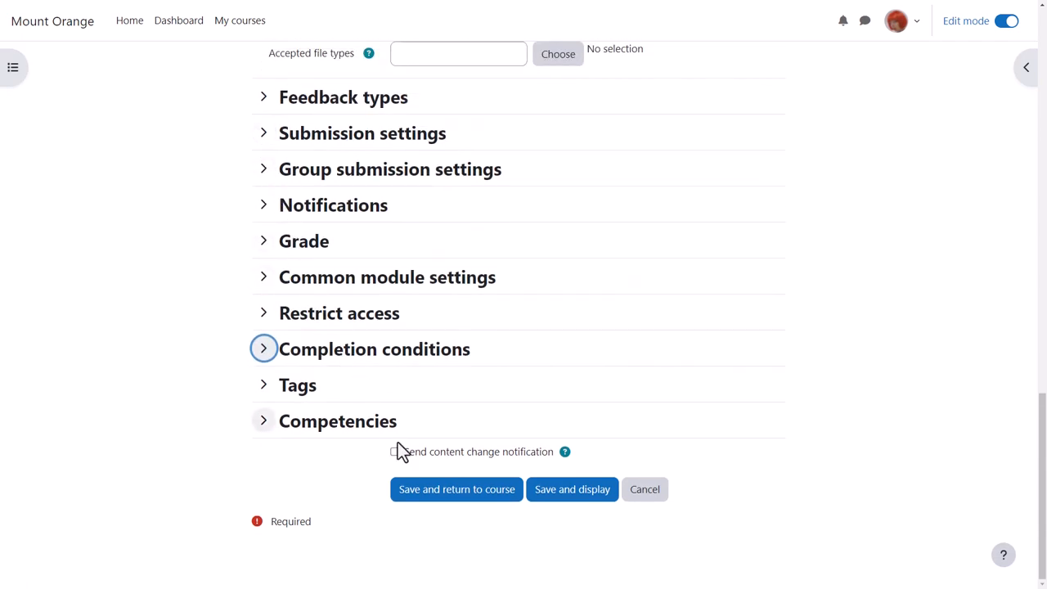
mouse_move(401, 461)
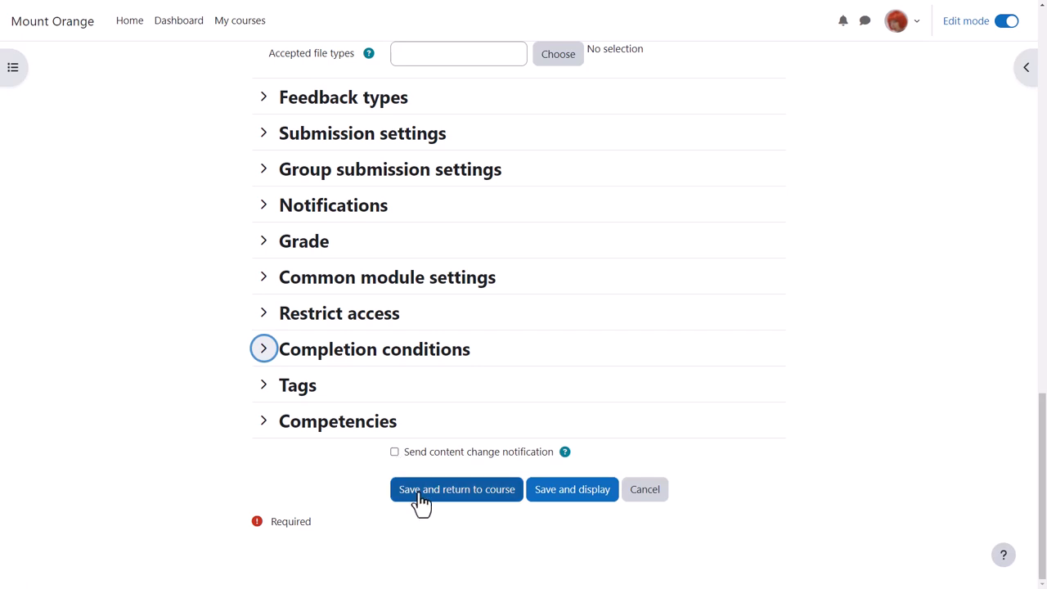
Step: Save and return to the course, then show Describe your family's completion rule in Speaking
click(455, 489)
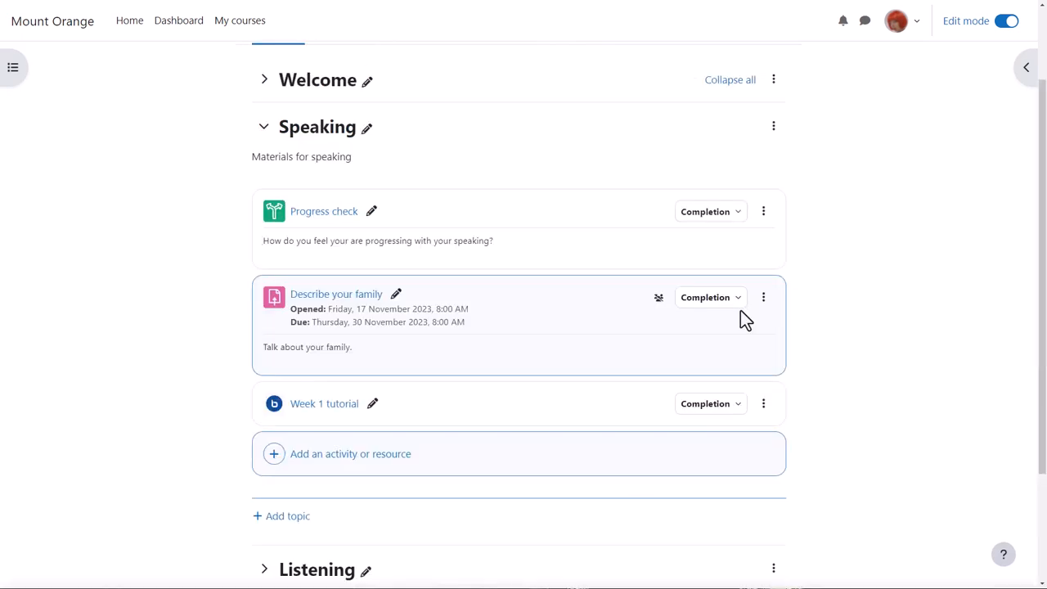
click(709, 298)
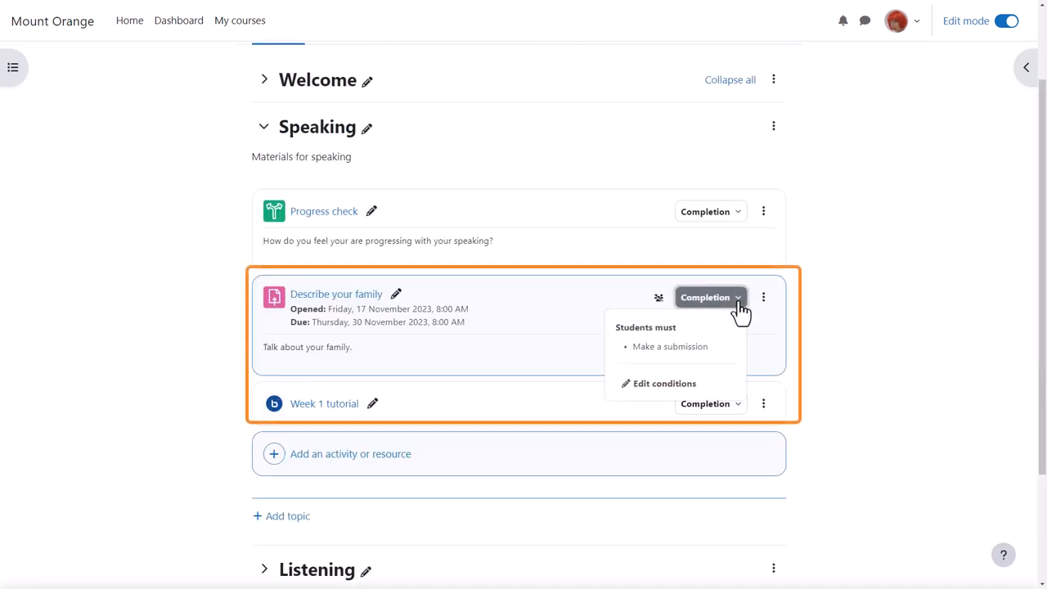